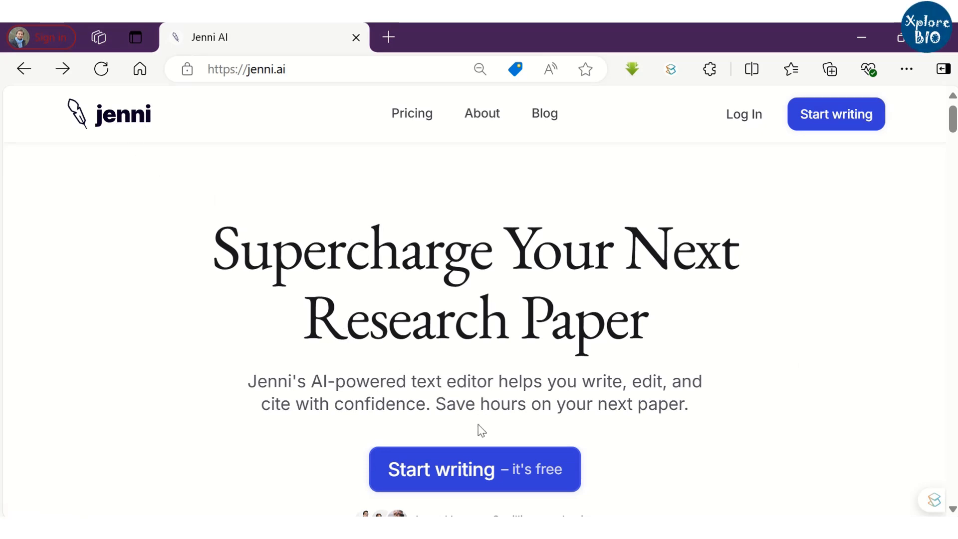
- Log in with the existing Jenni account to reach a blank untitled document in the editor
left_click(475, 469)
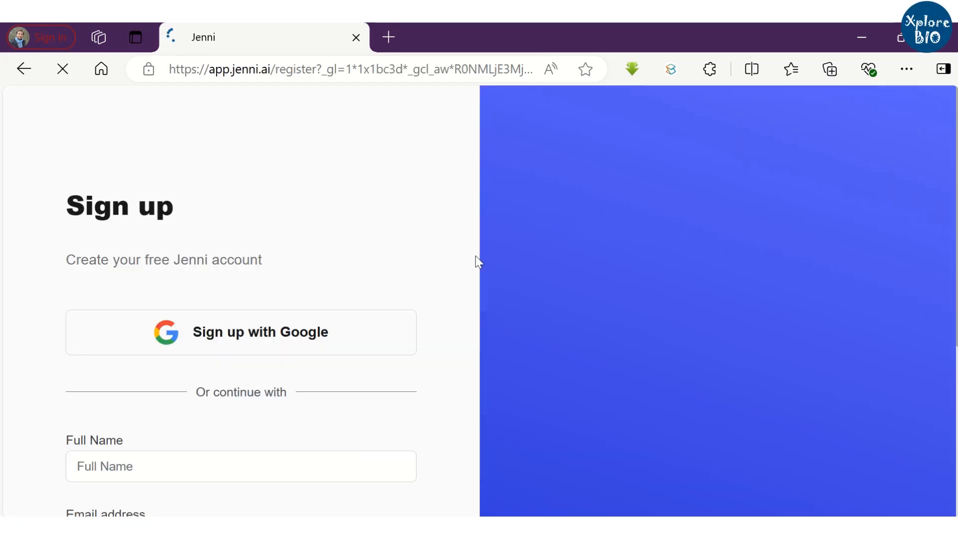
scroll("down", 3)
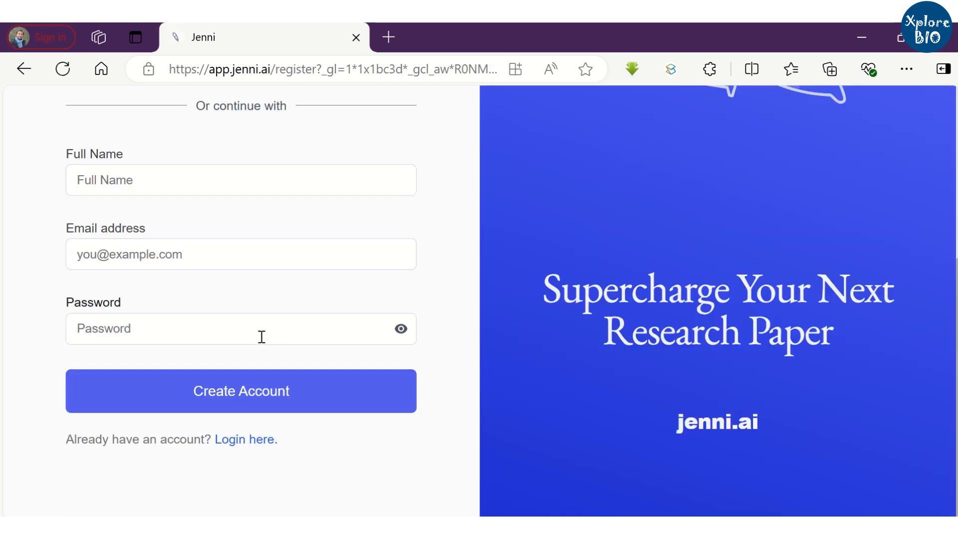
left_click(245, 439)
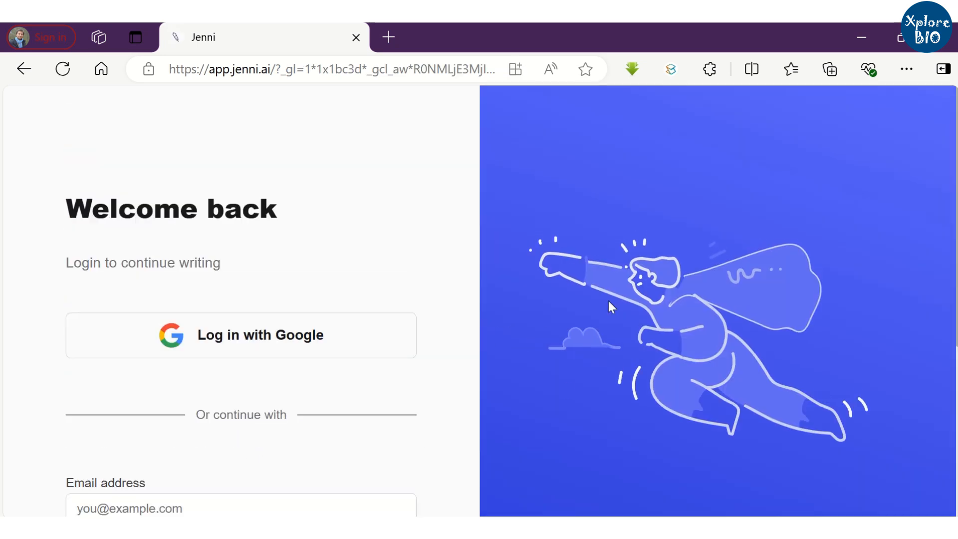
scroll("down", 3)
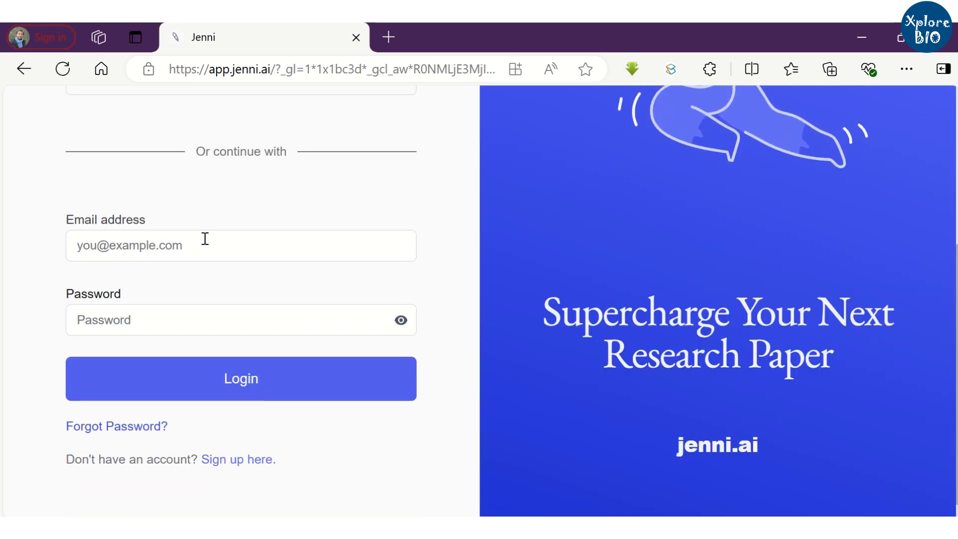
left_click(240, 379)
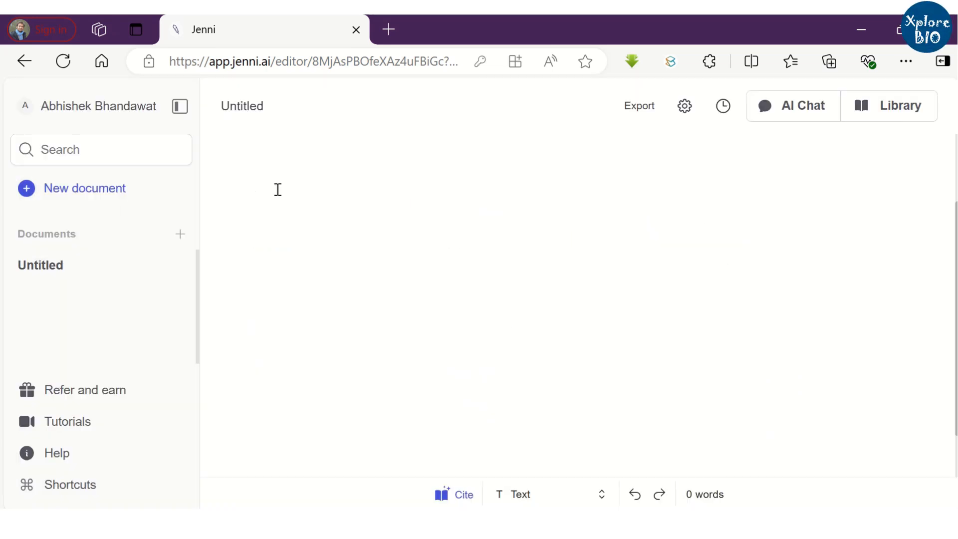
- Create a new document with the prompt 'Write a research paper on effect of consuming vitamin B12 on brain'
left_click(85, 190)
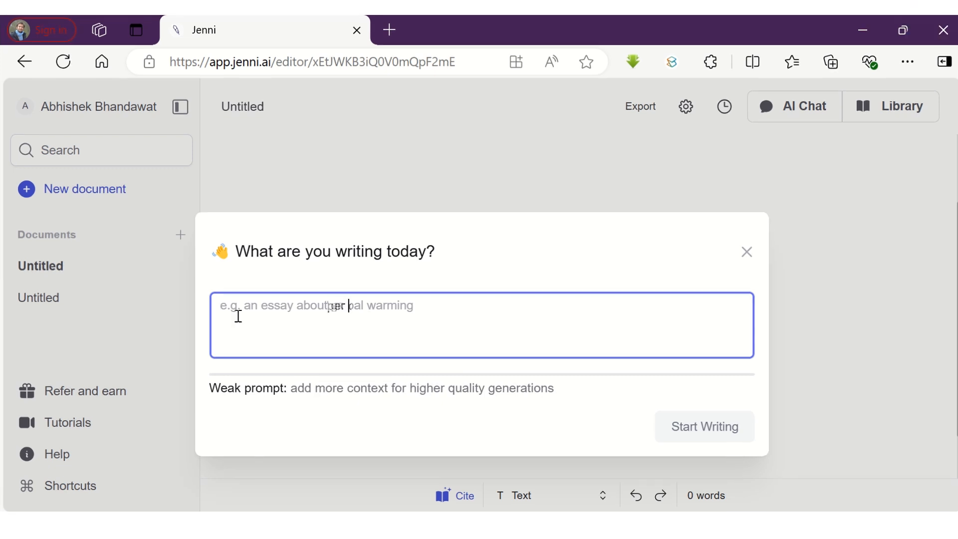
type("Write a research paper on effect")
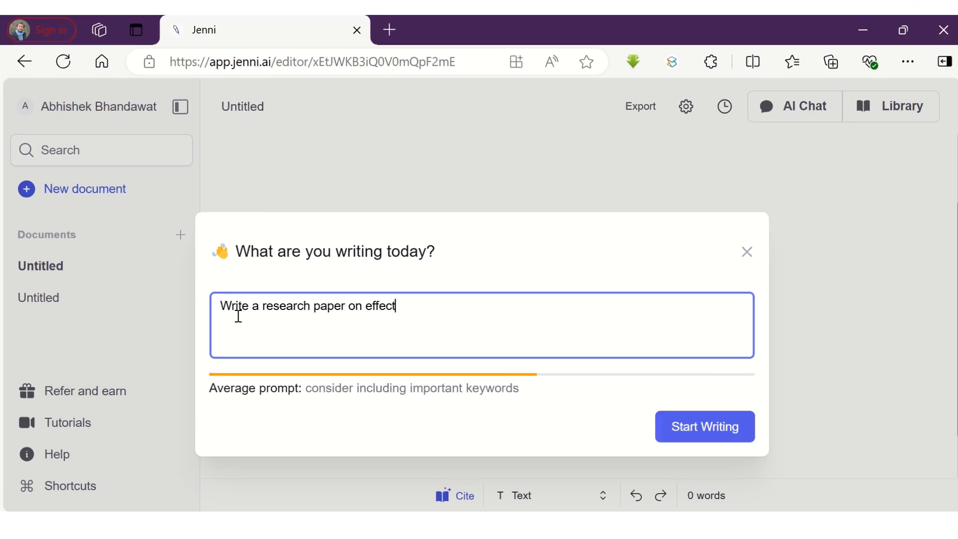
type("of consu")
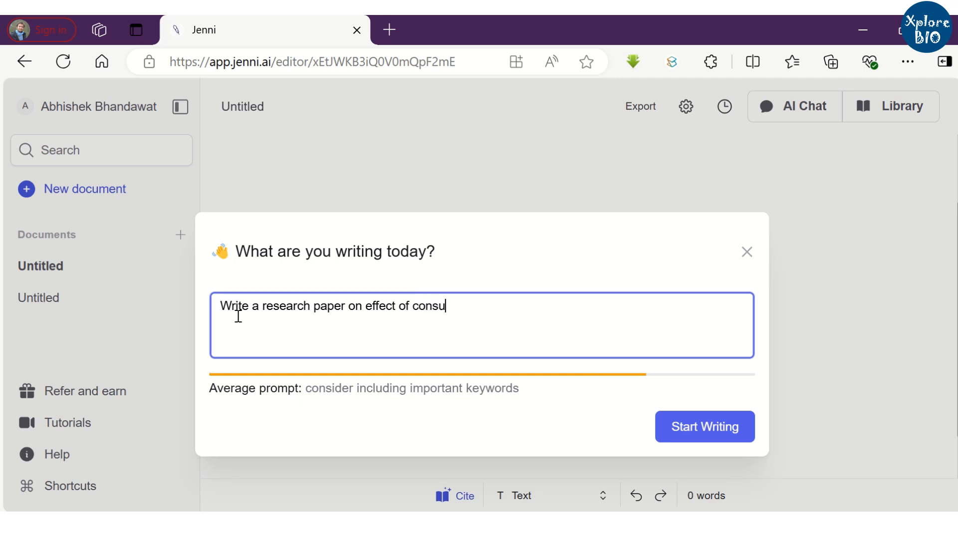
type("ming vita")
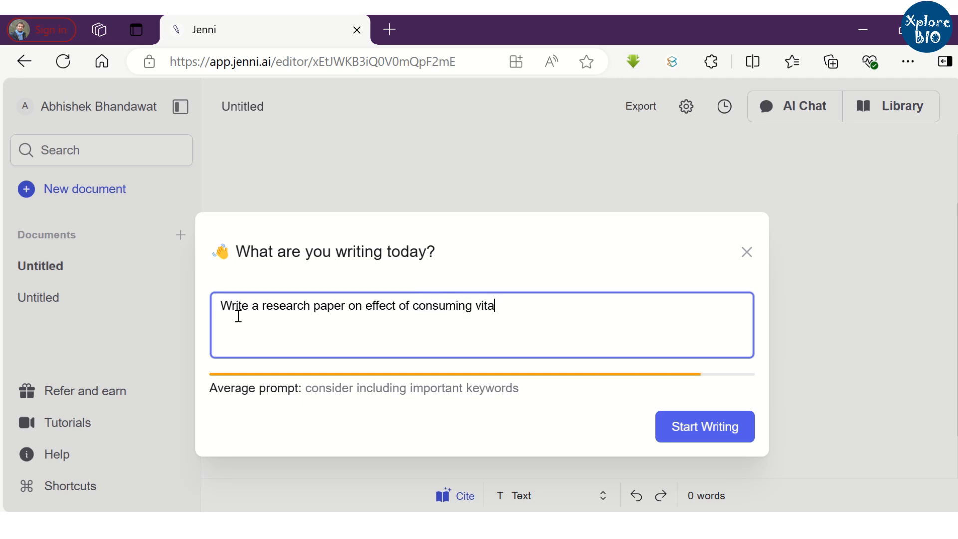
type("min B12 o")
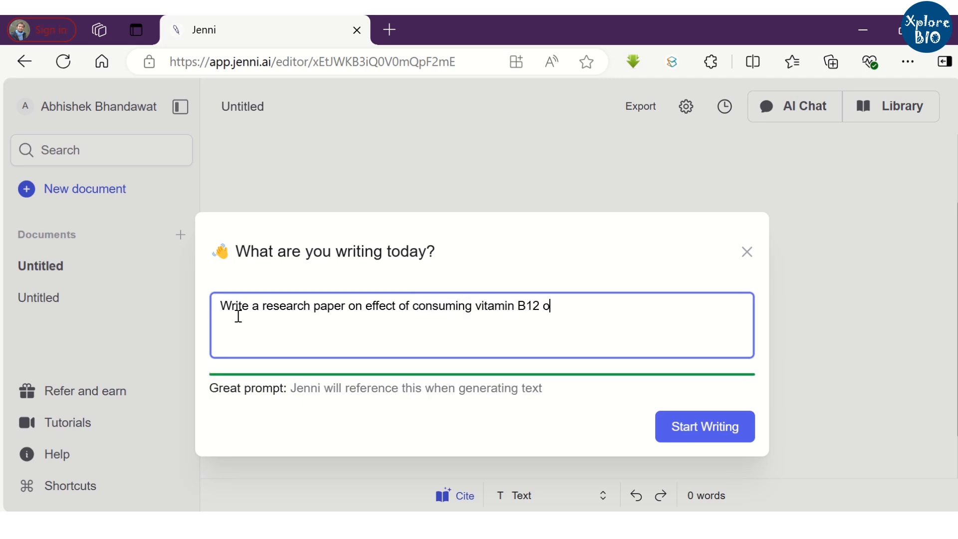
type("n brain")
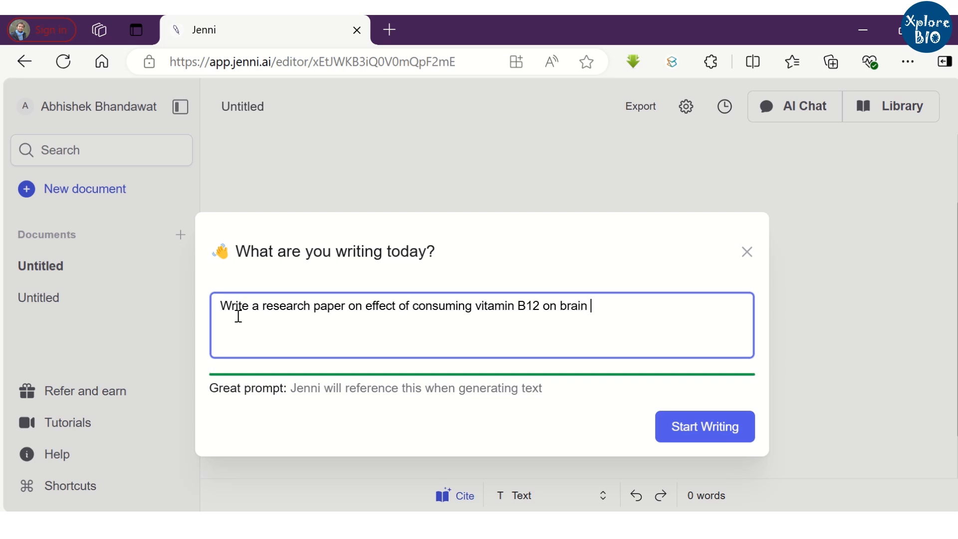
- Generate 'The Impact of Vitamin B12 on Brain Health' and cycle through alternative opening sentences
left_click(704, 426)
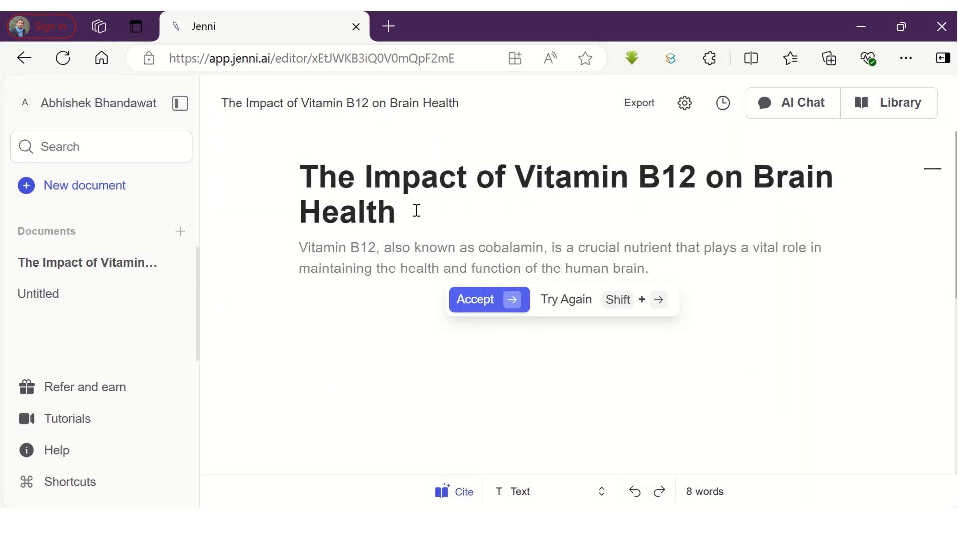
mouse_move(410, 279)
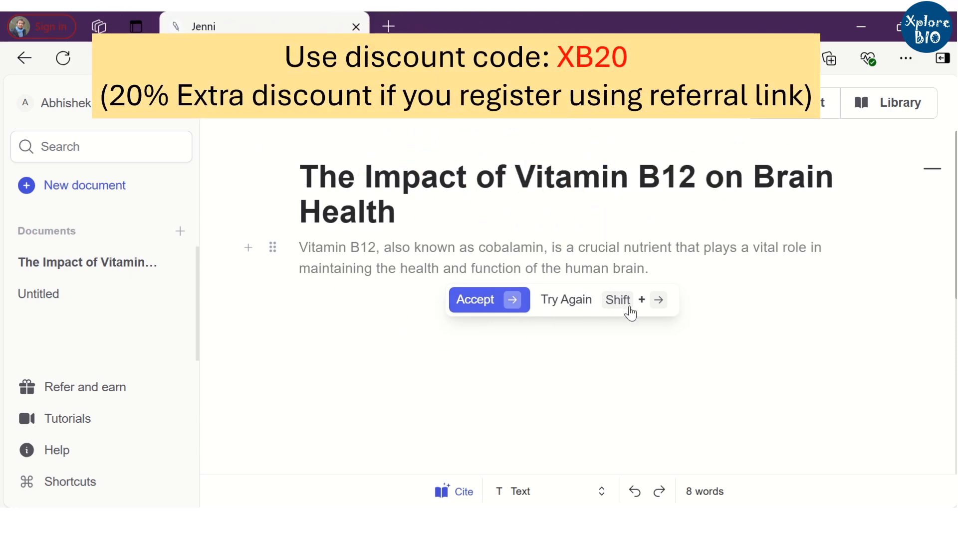
mouse_move(654, 276)
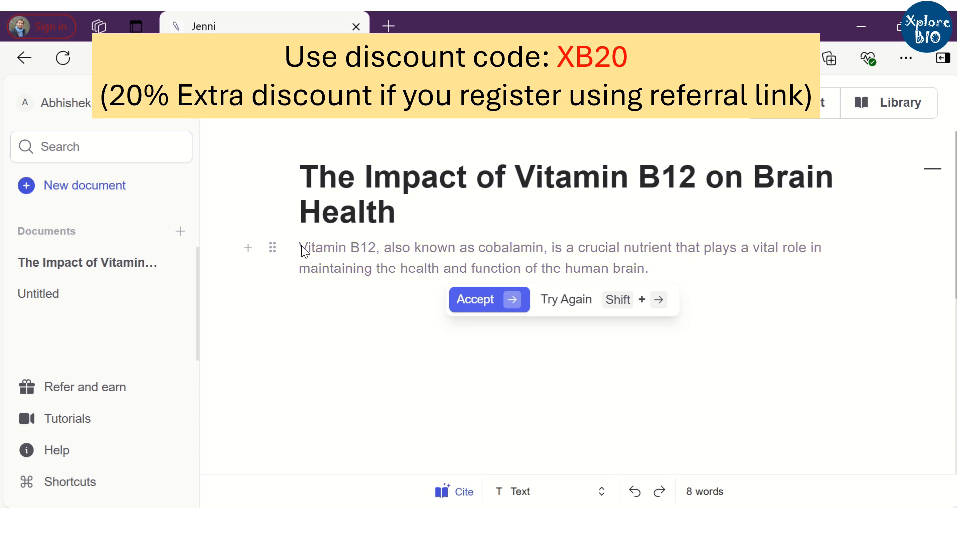
left_click(565, 300)
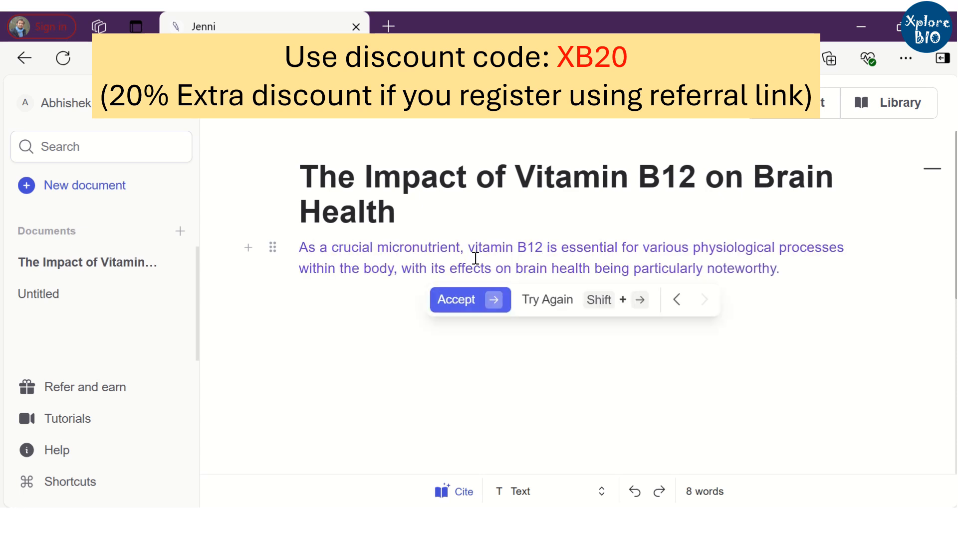
left_click(546, 300)
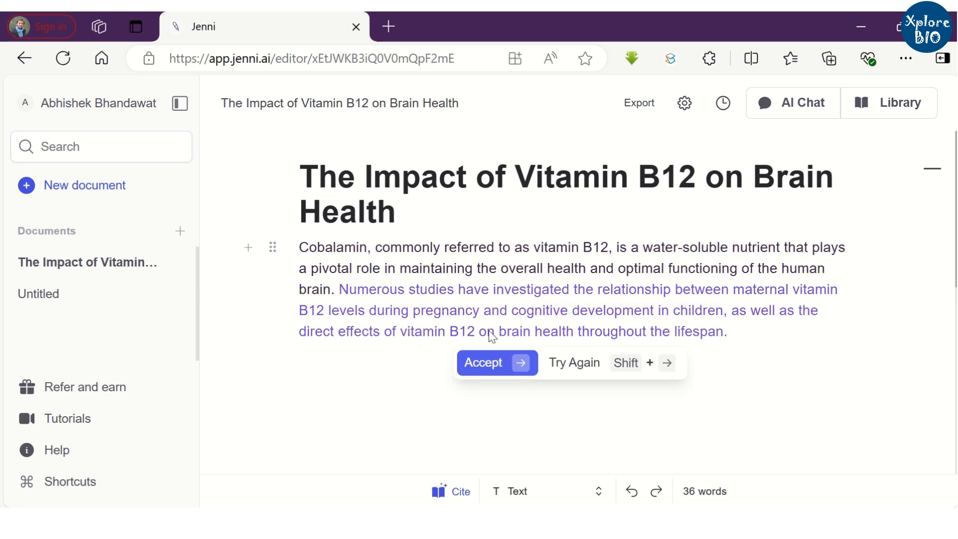
- Accept the second sentence, begin 'Maternal vitamin B12 deficiency has been linked to...' and keep the cited completion
left_click(492, 362)
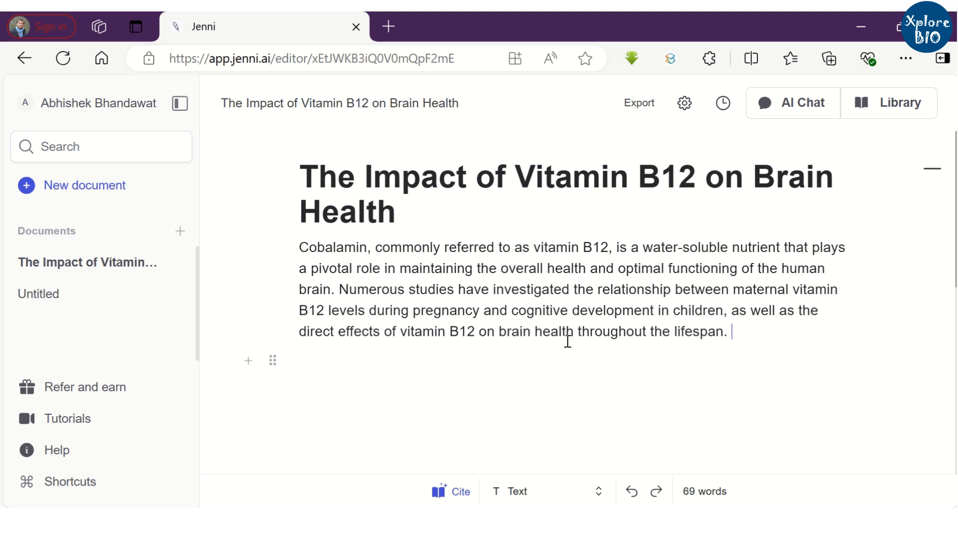
type("Maternal vitamin B12 deficiency has been linked to disruptions in fetal brain development, particularly in the areas of myelination, synaptic connectivity, and the development of the hippocampus, auditory cortex,")
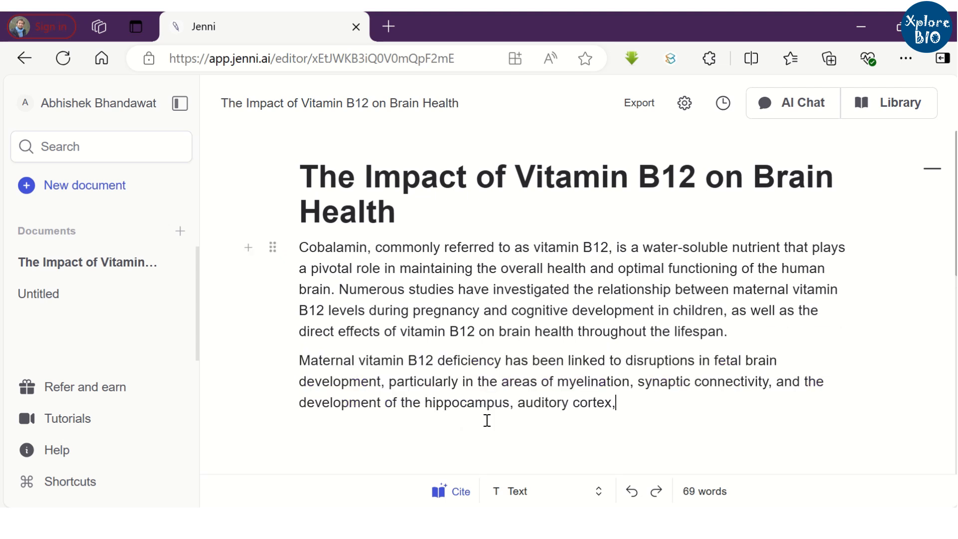
scroll("down", 3)
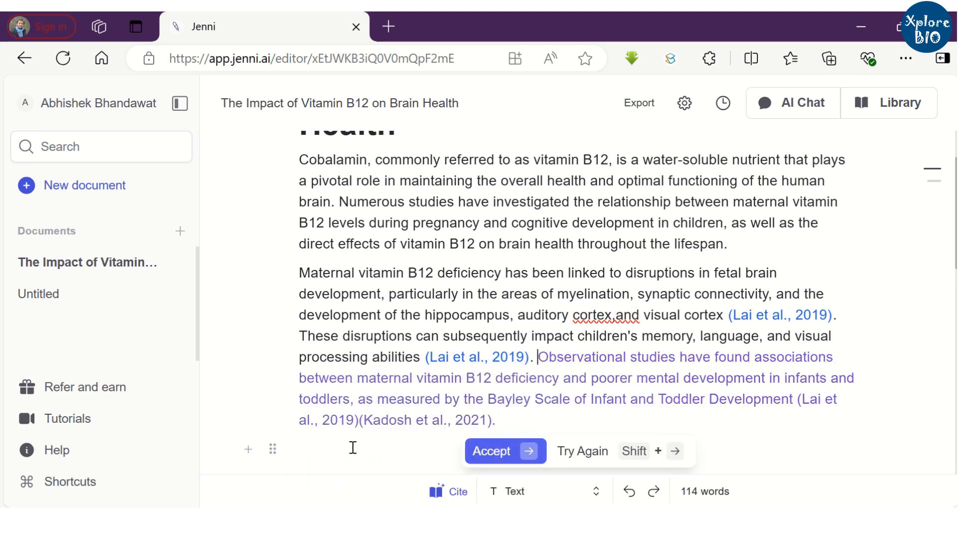
left_click(499, 451)
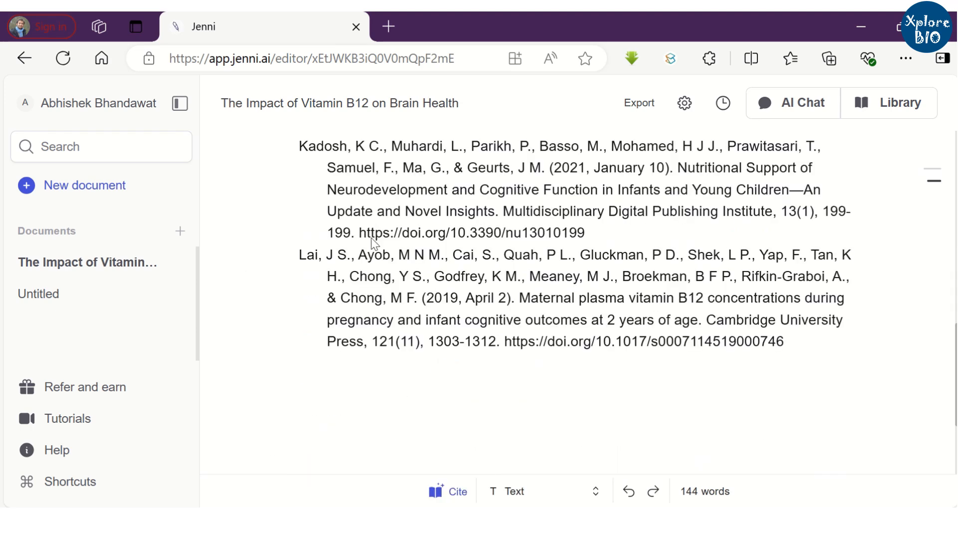
scroll("up", 3)
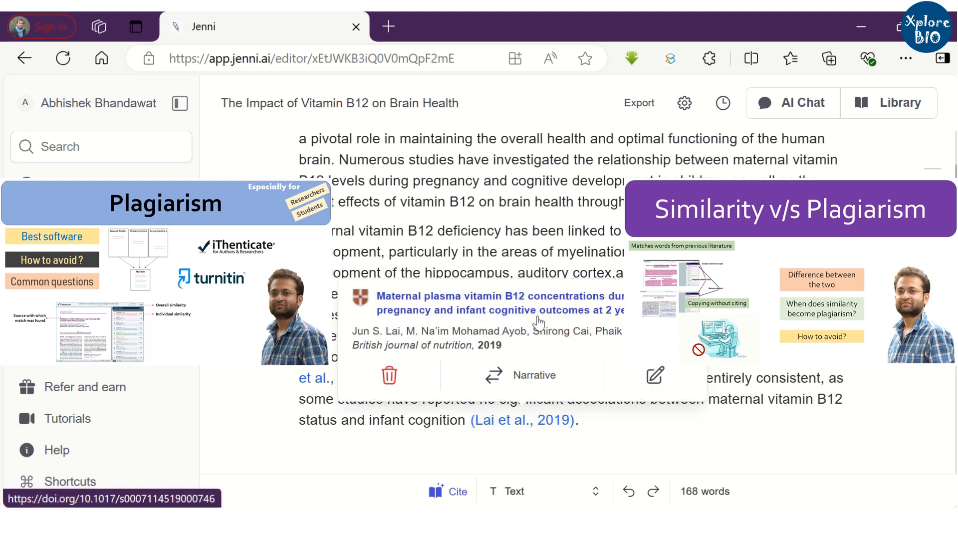
scroll("up", 3)
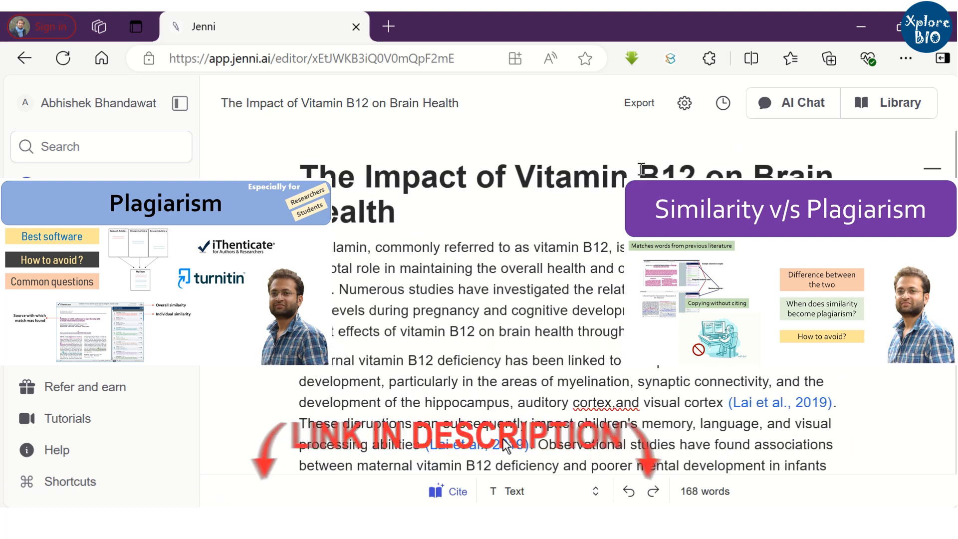
mouse_move(525, 137)
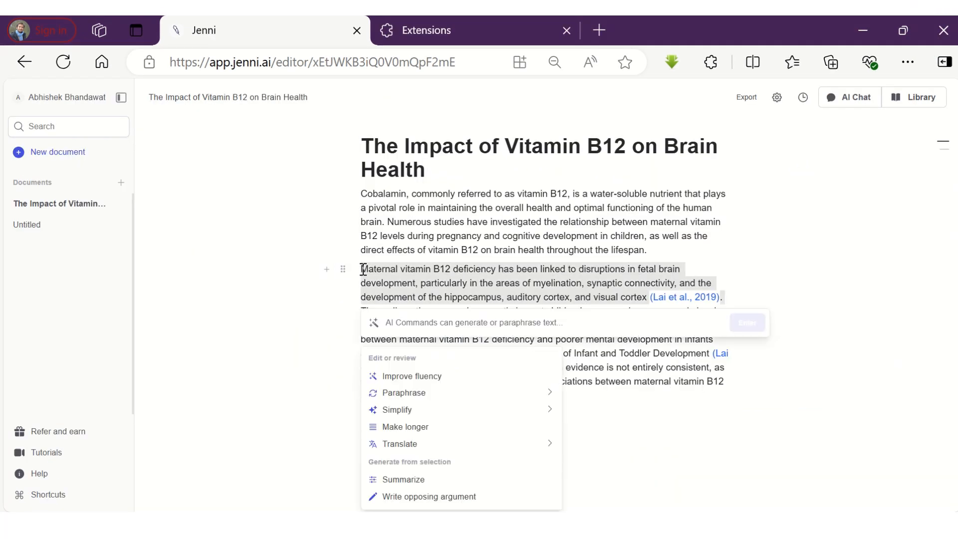
mouse_move(585, 325)
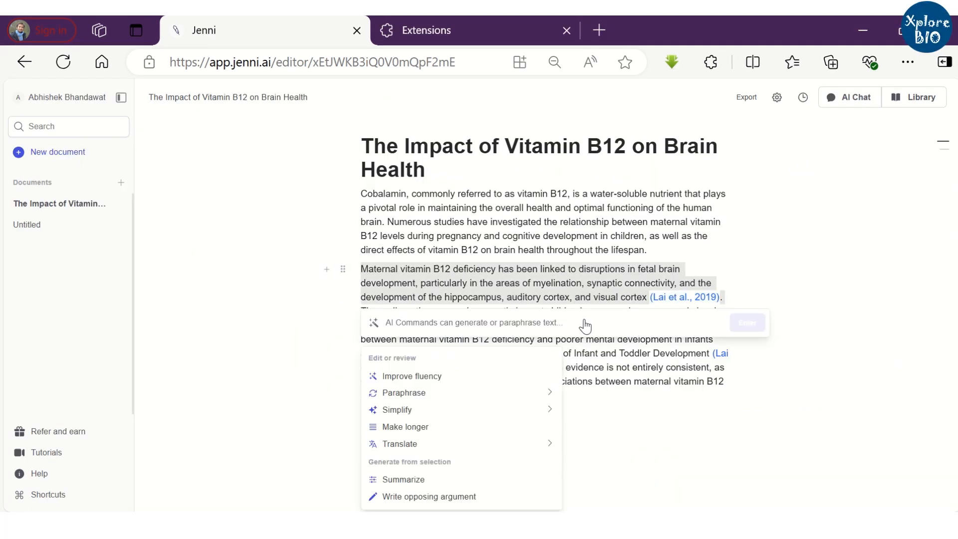
mouse_move(472, 361)
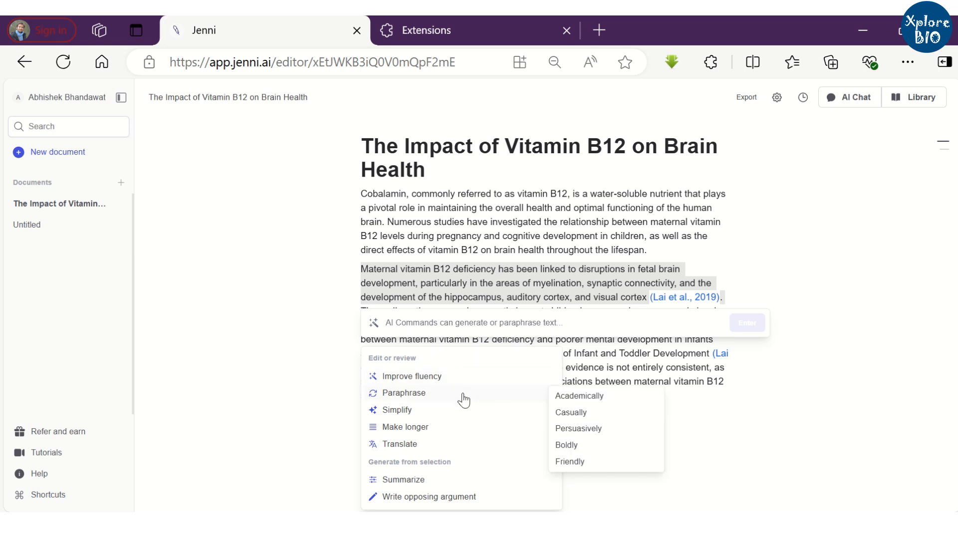
mouse_move(401, 393)
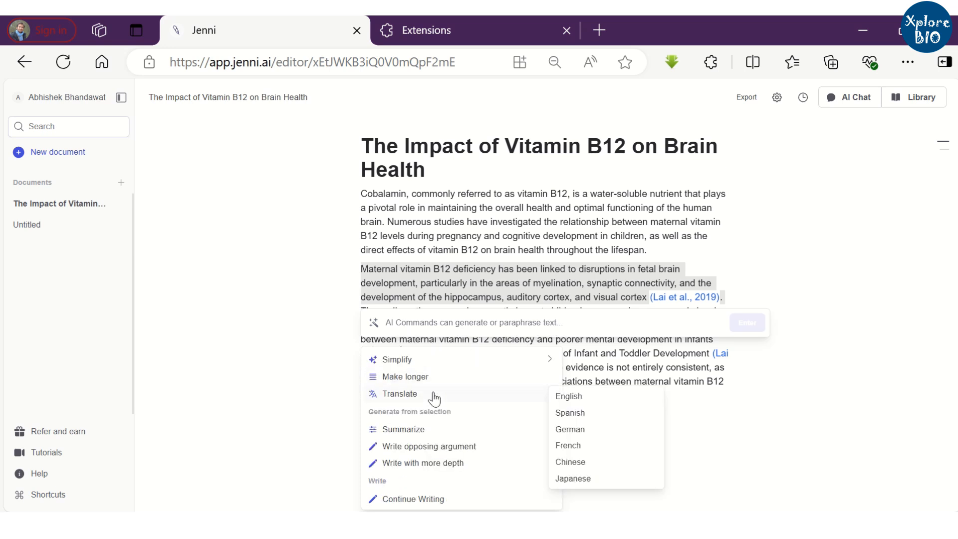
mouse_move(446, 434)
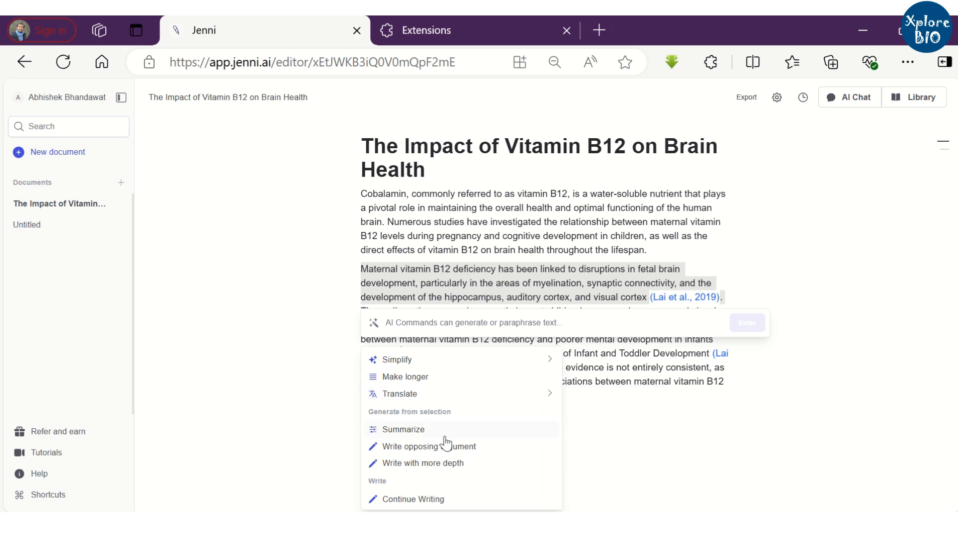
mouse_move(463, 494)
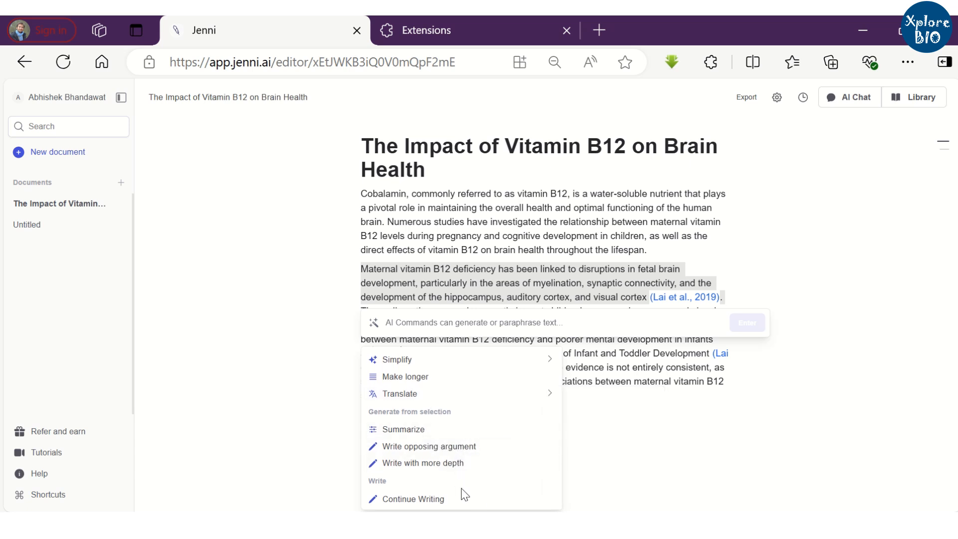
mouse_move(475, 499)
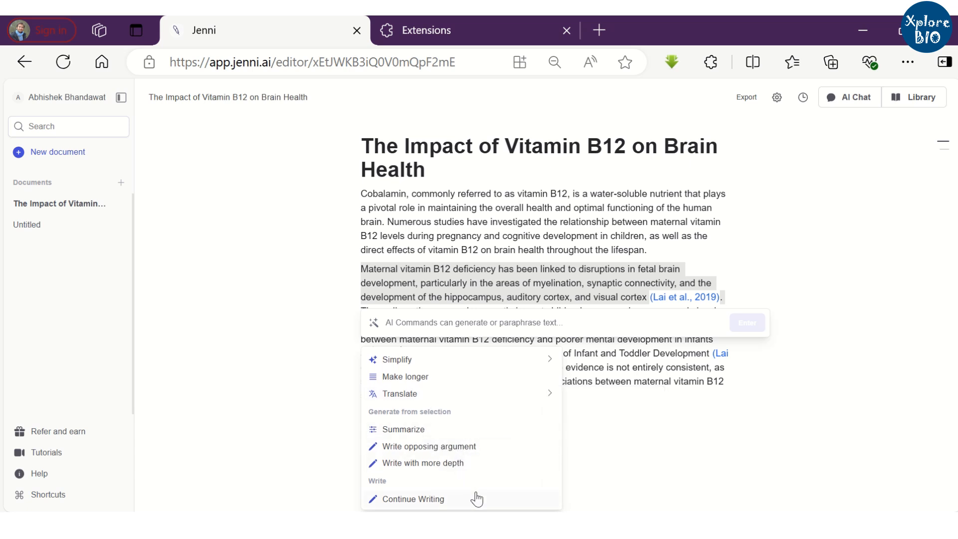
mouse_move(475, 475)
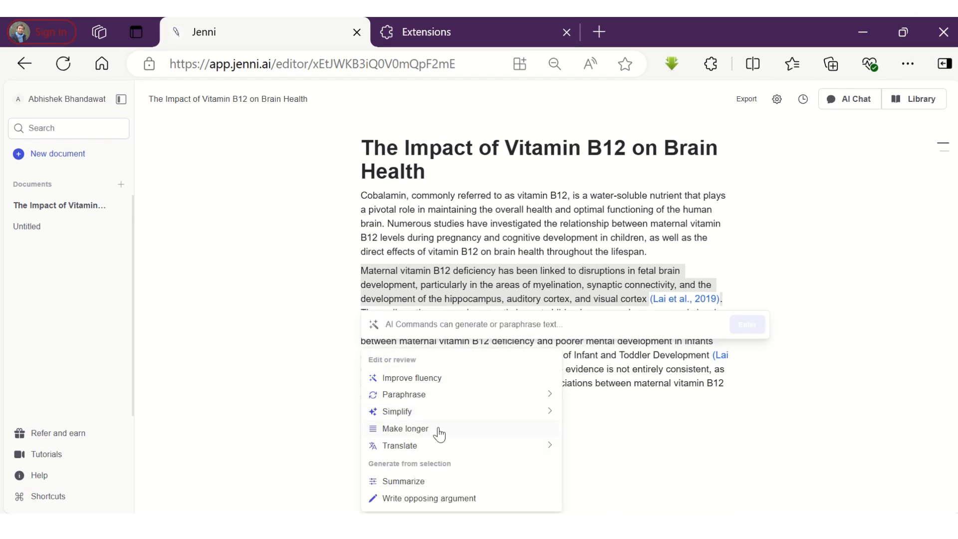
- Request a longer version of the maternal B12 deficiency paragraph via Make longer
left_click(405, 428)
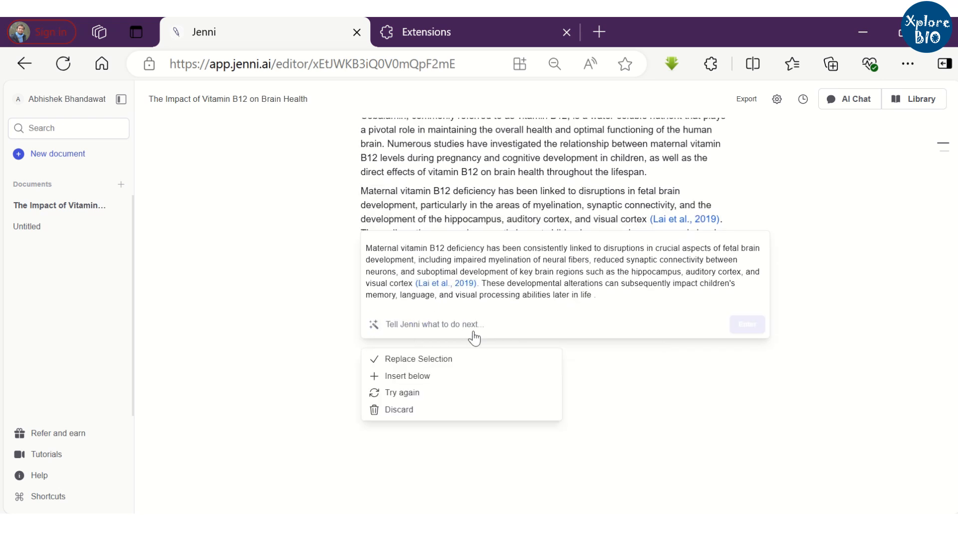
mouse_move(416, 364)
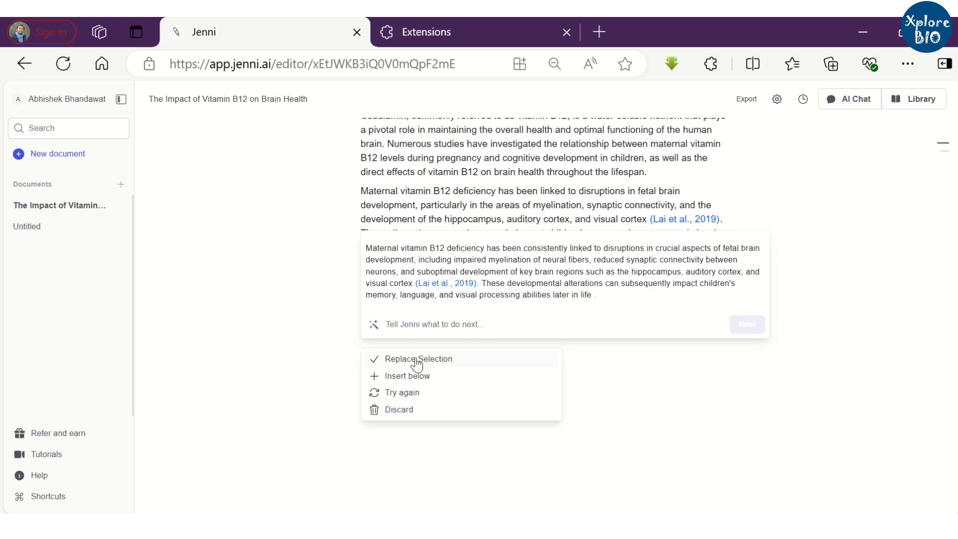
- Replace the original paragraph with the expanded memory, language and visual processing version
left_click(418, 359)
type("providi")
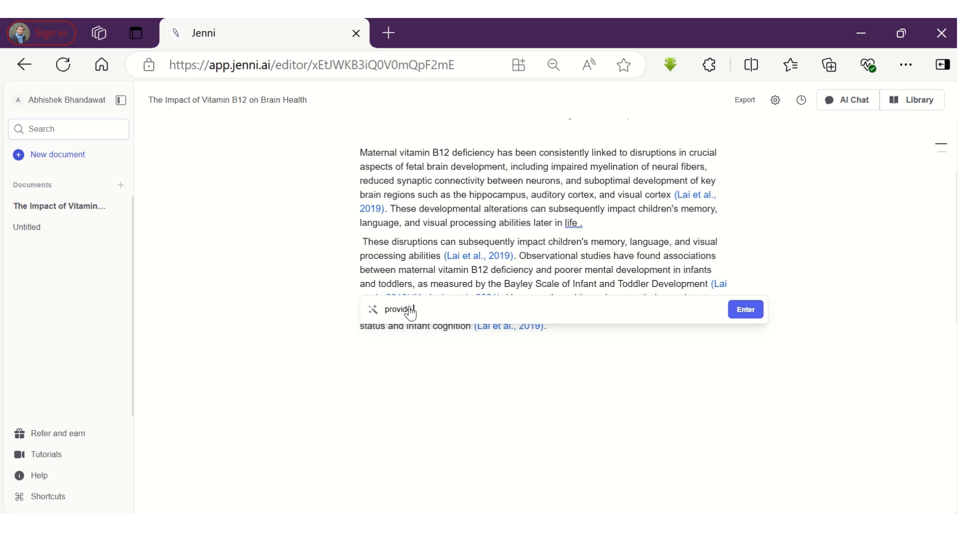
- Ask AI Commands to 'provide supporting arguments' for the infant mental development paragraph
type("supporting a")
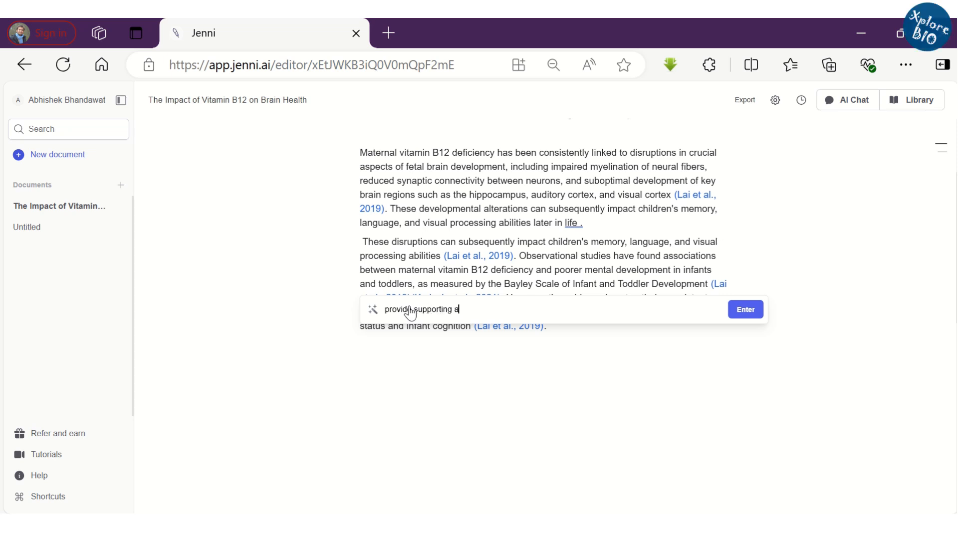
type("rguments")
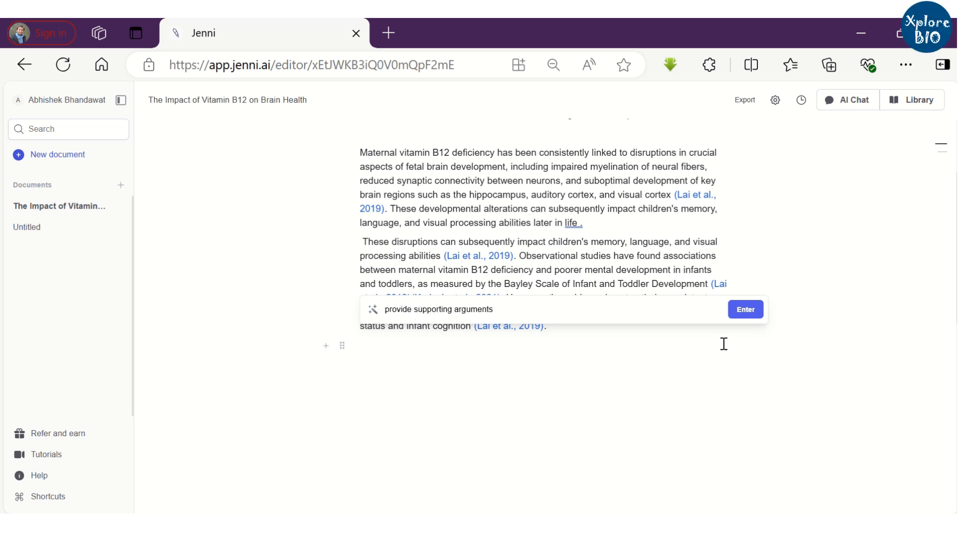
left_click(744, 310)
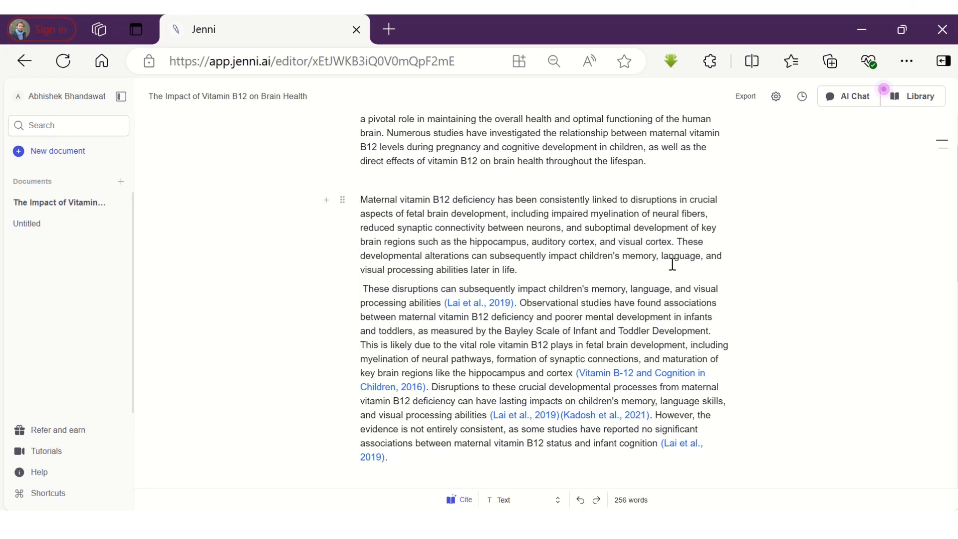
scroll("up", 3)
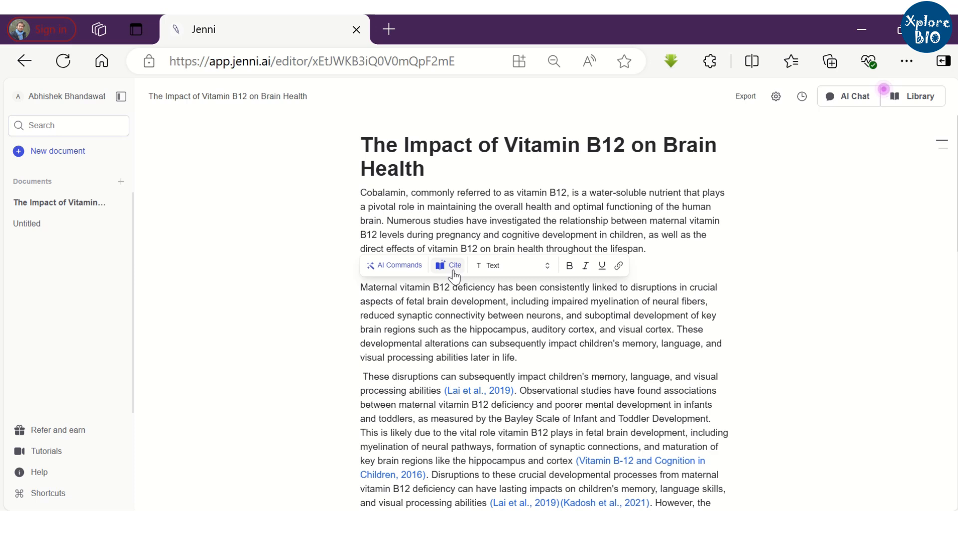
- Add a citation to 'Sex-specific alterations in preterm brain' in the fetal brain paragraph
left_click(451, 266)
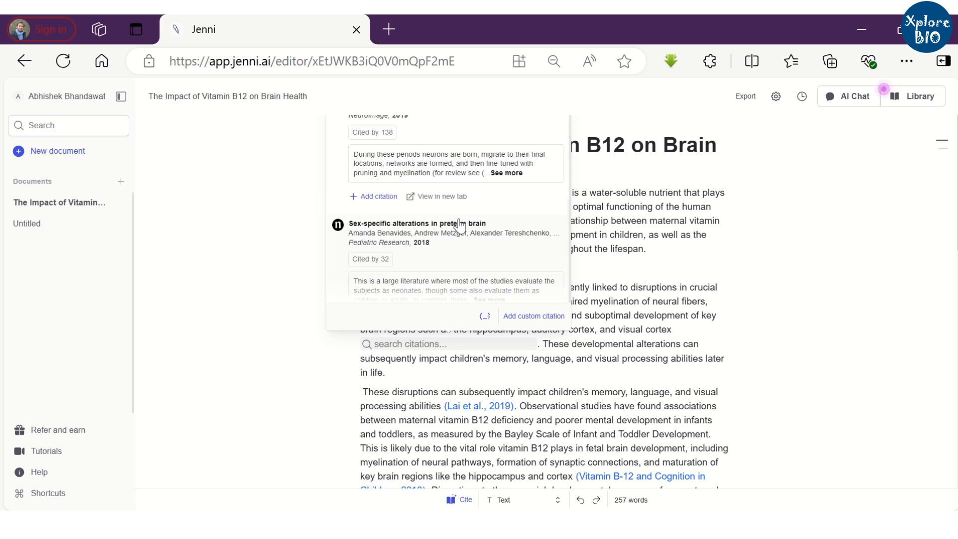
mouse_move(437, 196)
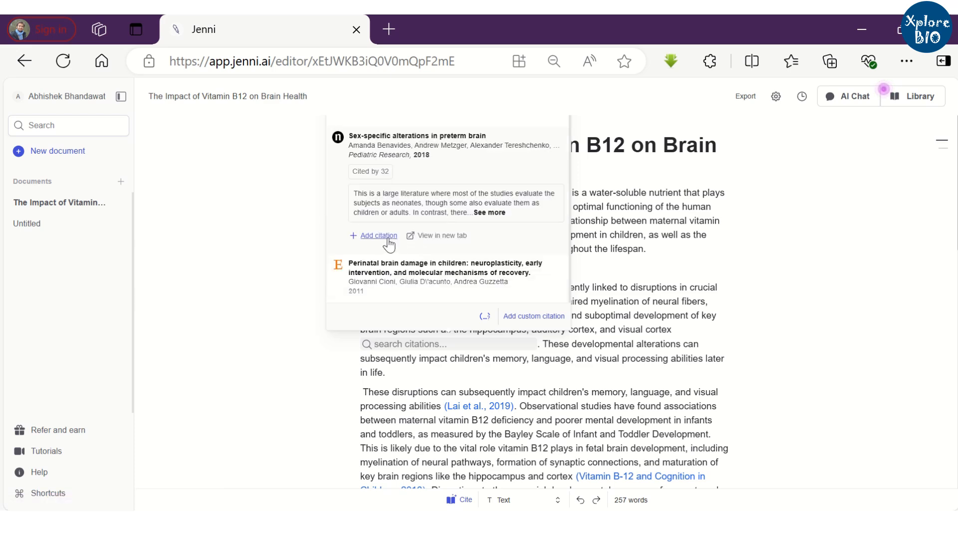
left_click(377, 235)
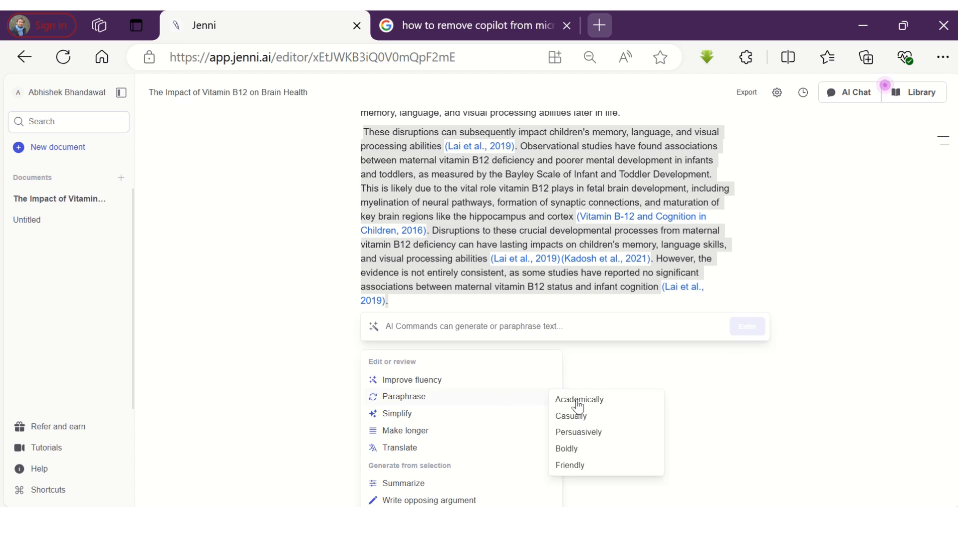
left_click(578, 400)
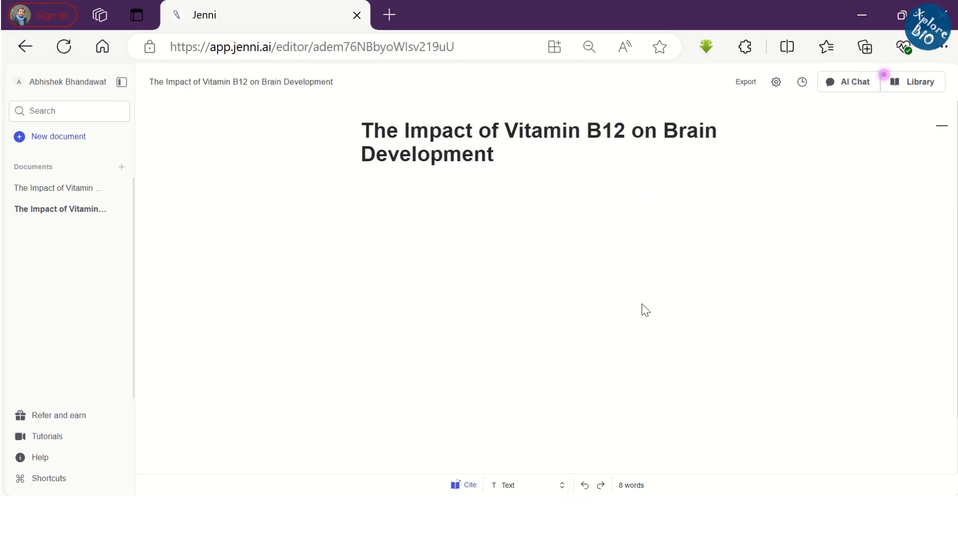
mouse_move(850, 89)
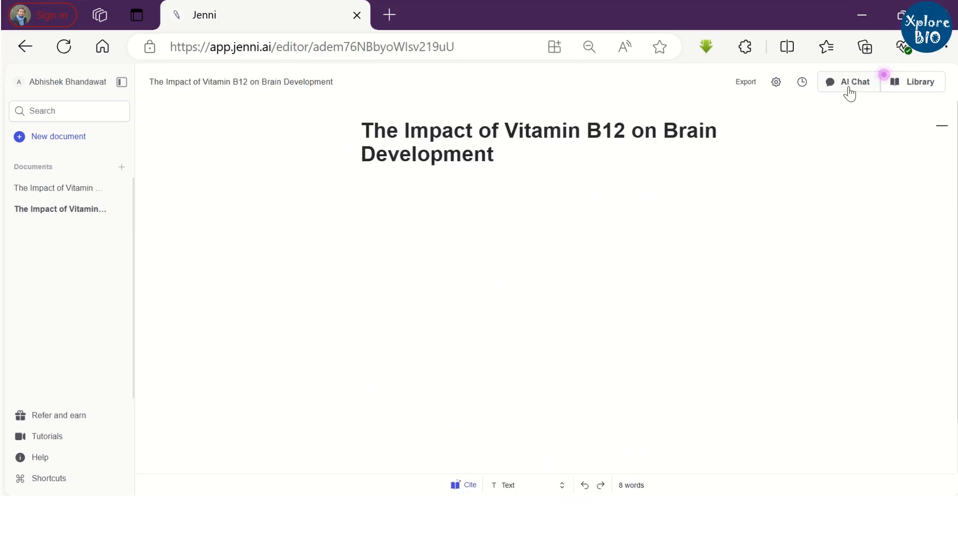
- Ask the AI Chat assistant to 'generate an outline for this' paper
left_click(854, 81)
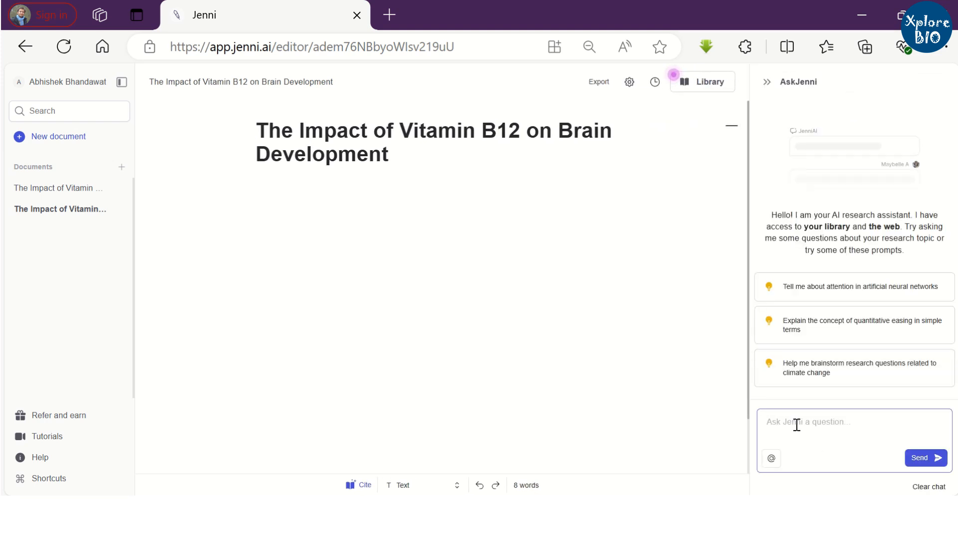
type("generate an ou")
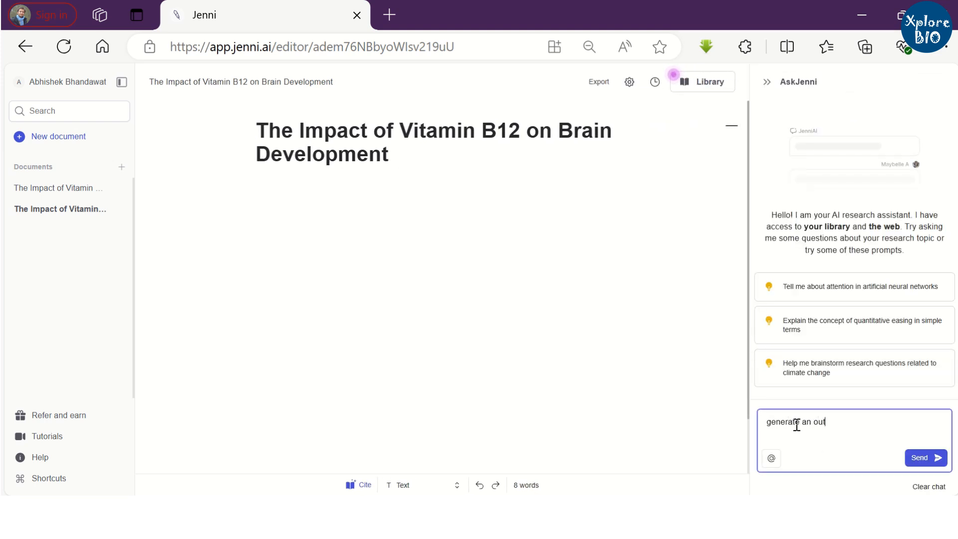
type("tline fo")
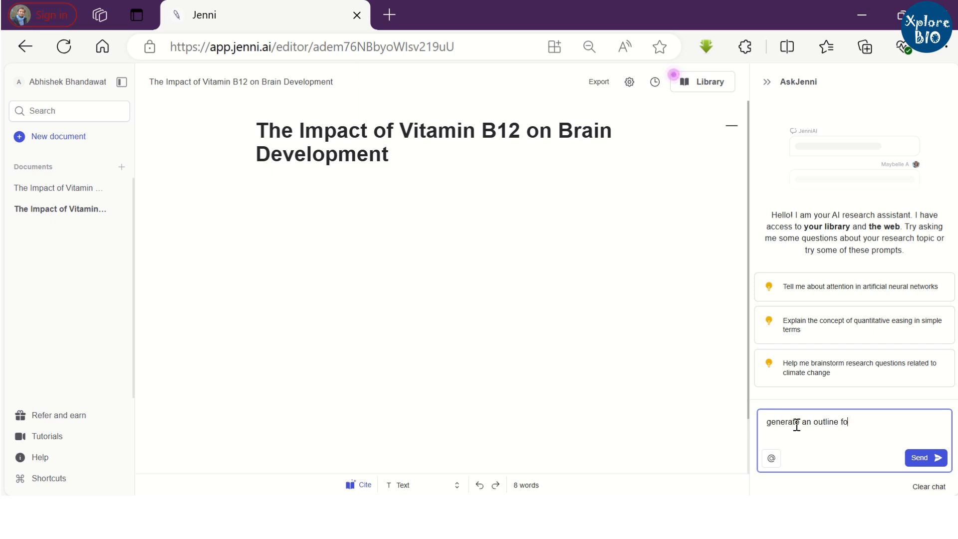
type("r this")
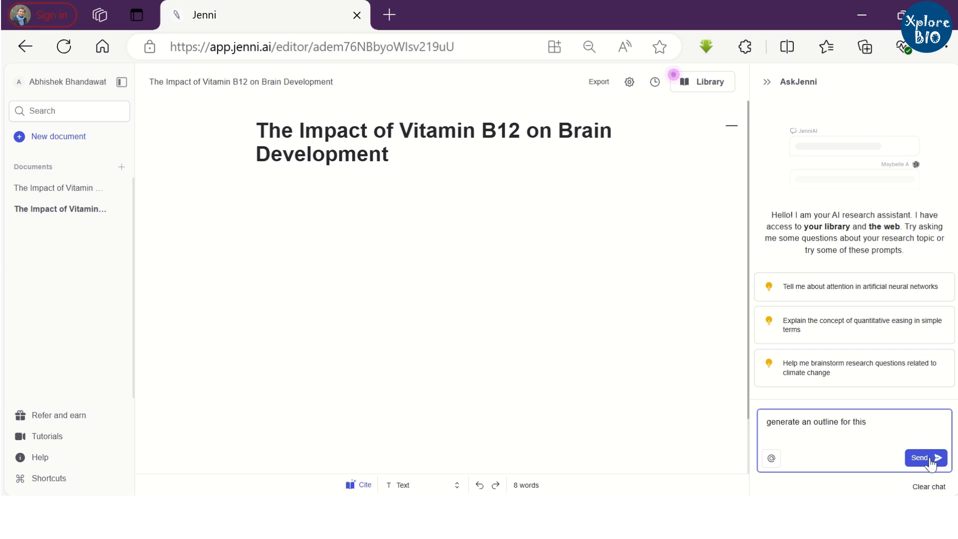
left_click(922, 458)
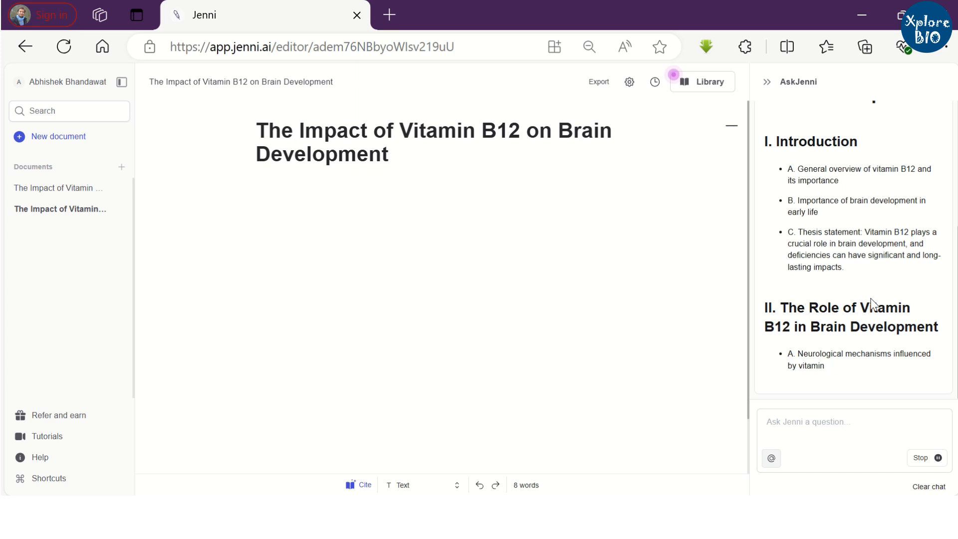
- Scroll through the returned five-section outline from introduction to conclusion
scroll("down", 3)
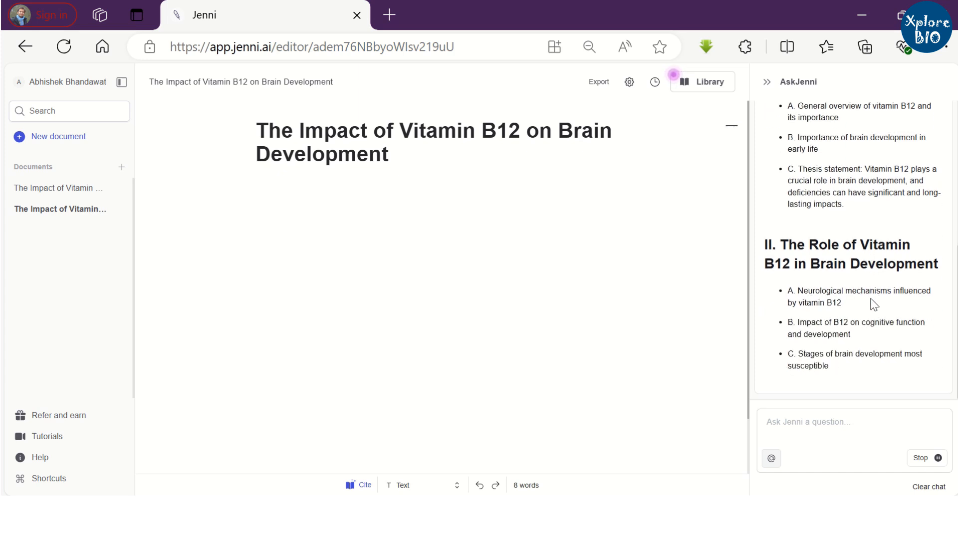
scroll("down", 3)
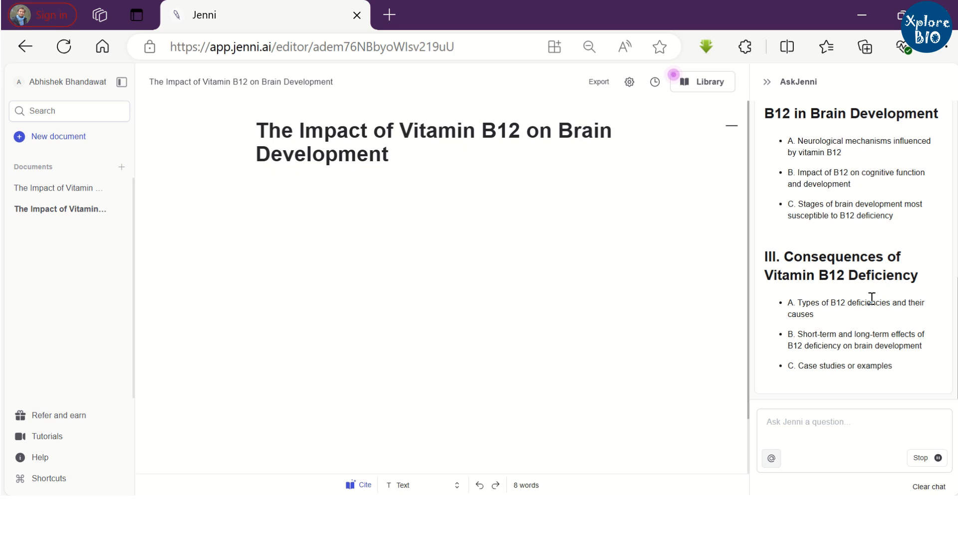
scroll("down", 3)
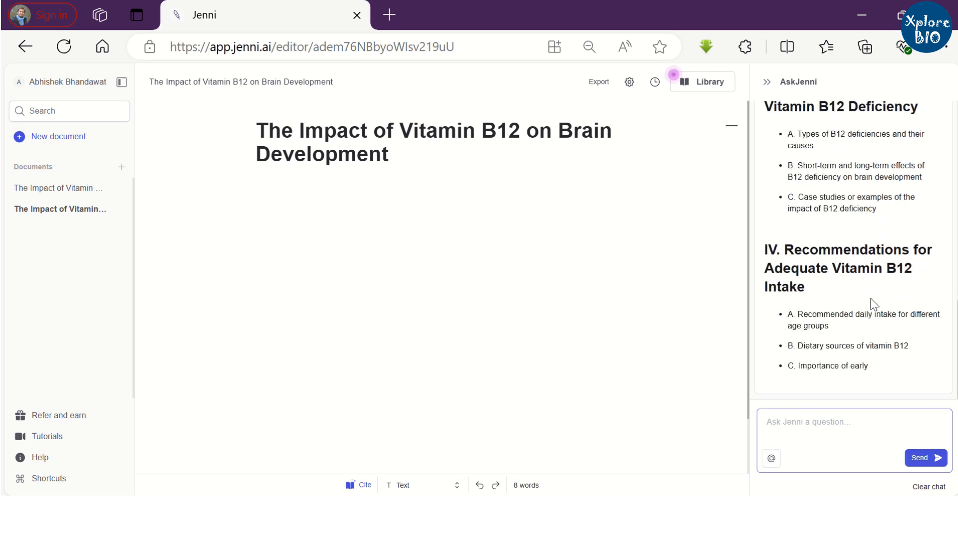
scroll("down", 3)
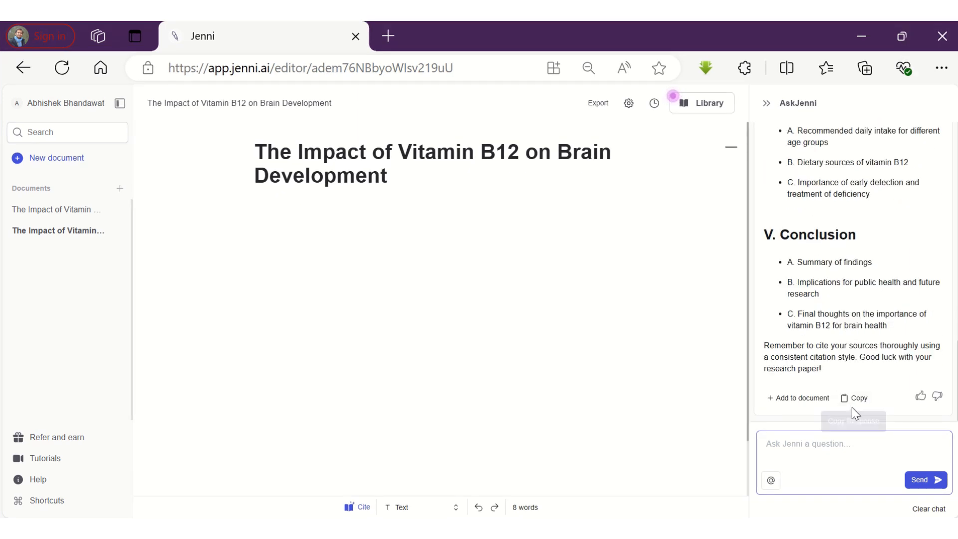
- Paste the outline into the blank paper and have AI expand the first Introduction bullet
left_click(859, 398)
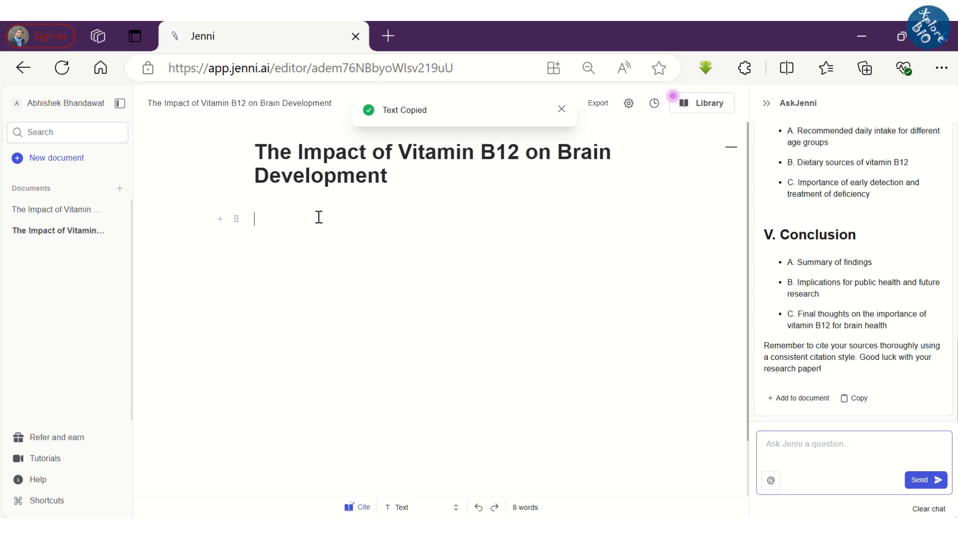
right_click(317, 218)
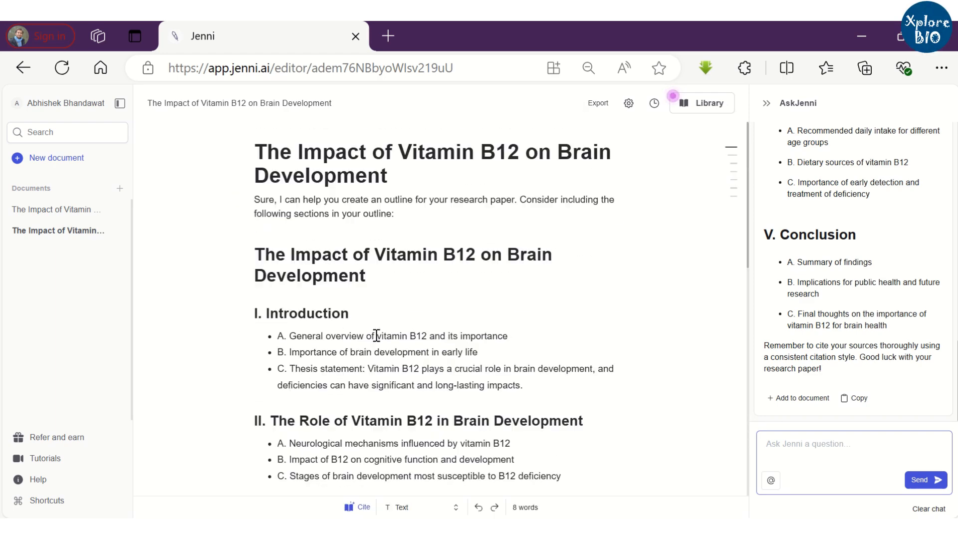
scroll("down", 3)
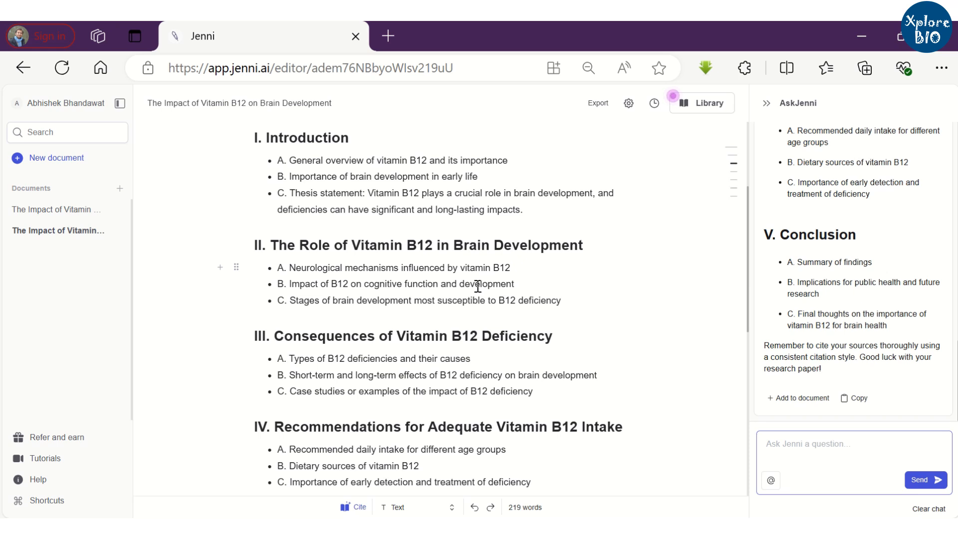
mouse_move(519, 159)
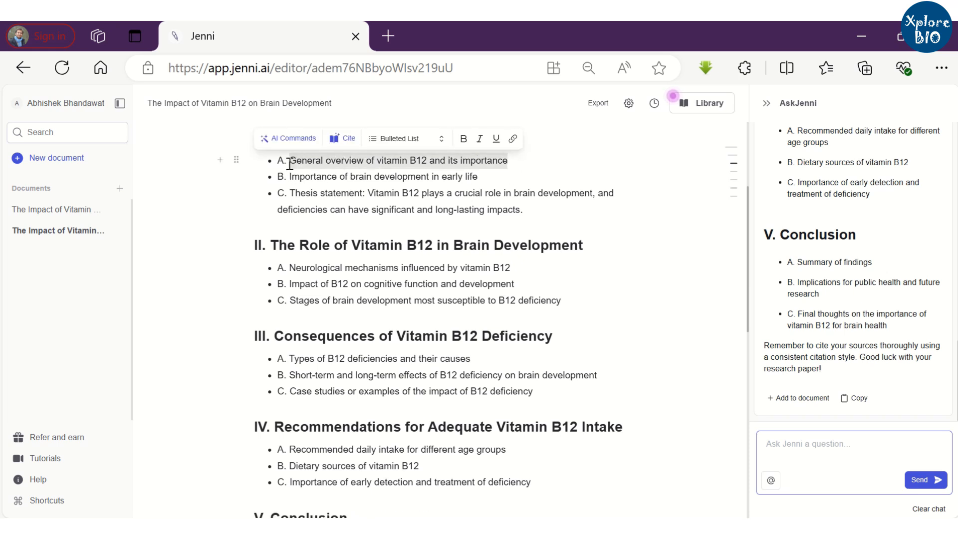
left_click(289, 138)
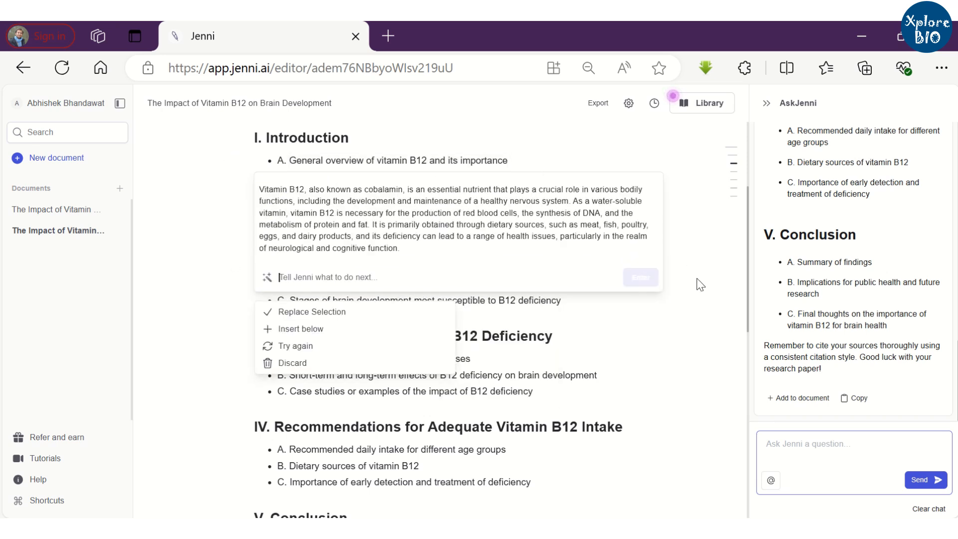
mouse_move(296, 346)
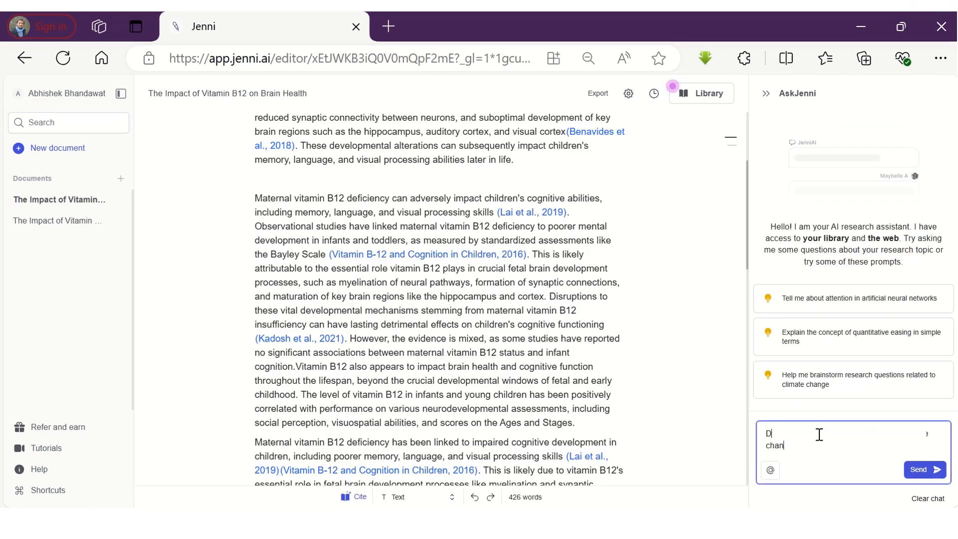
- Send AskJenni the question 'Does Vitamin B12 consumption reduces the chances of Parkinson'
type("Does Vitamin B12 consumption reduces the chances of Par")
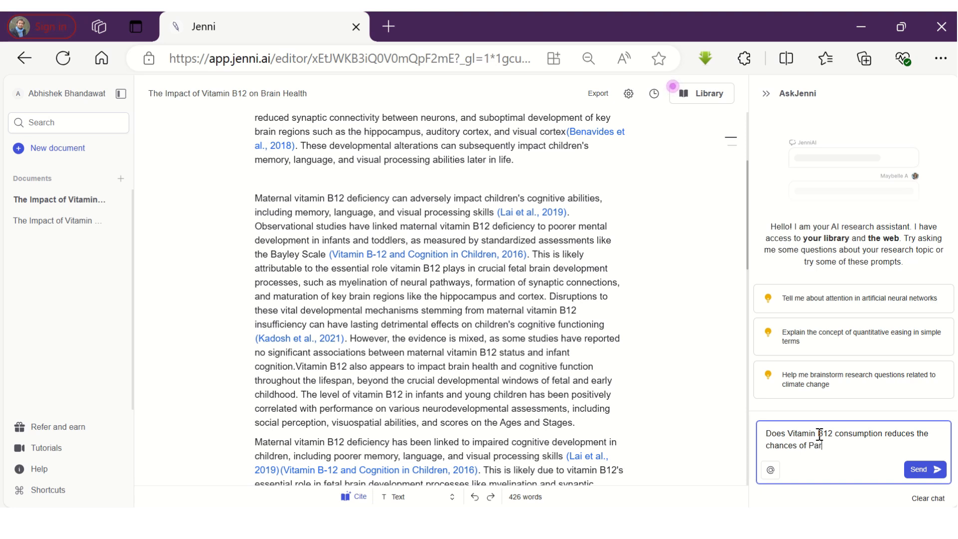
type("kinson")
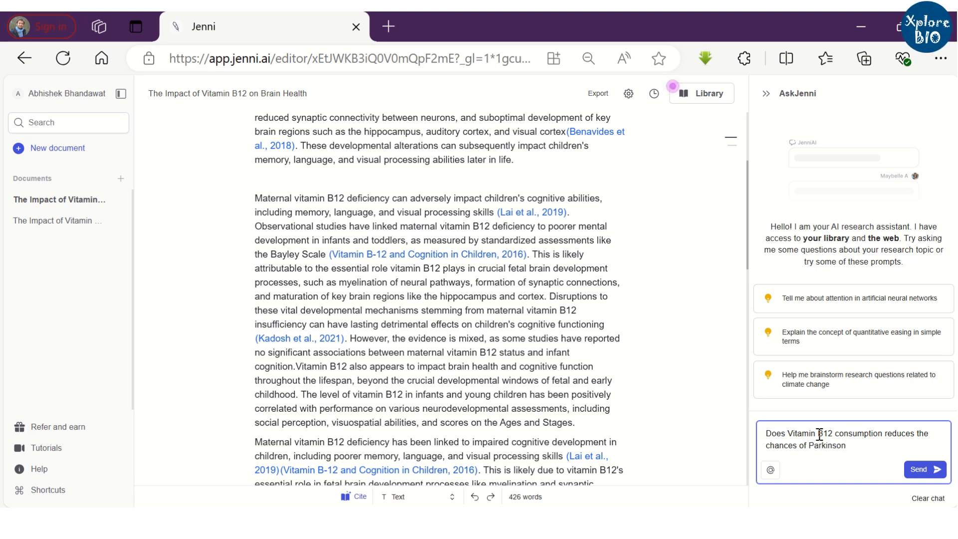
left_click(925, 470)
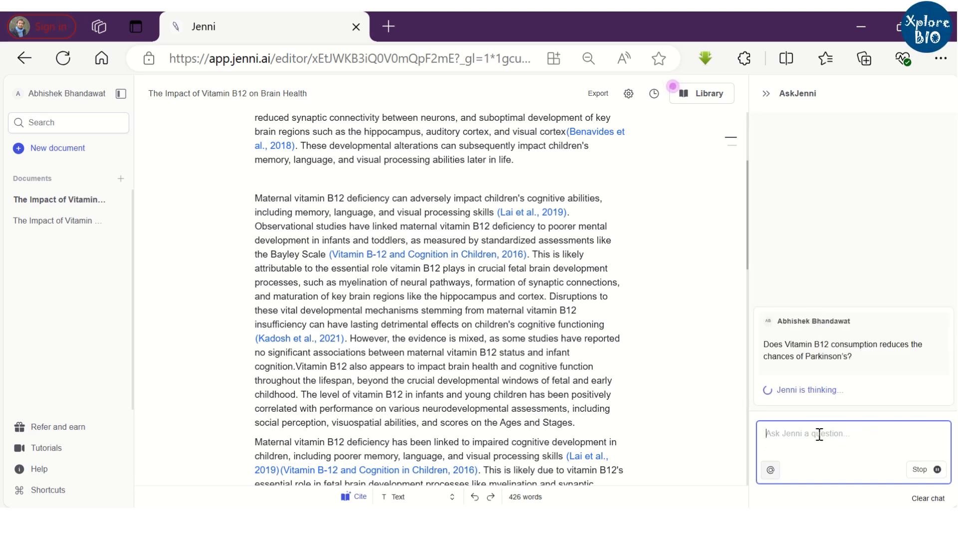
mouse_move(832, 341)
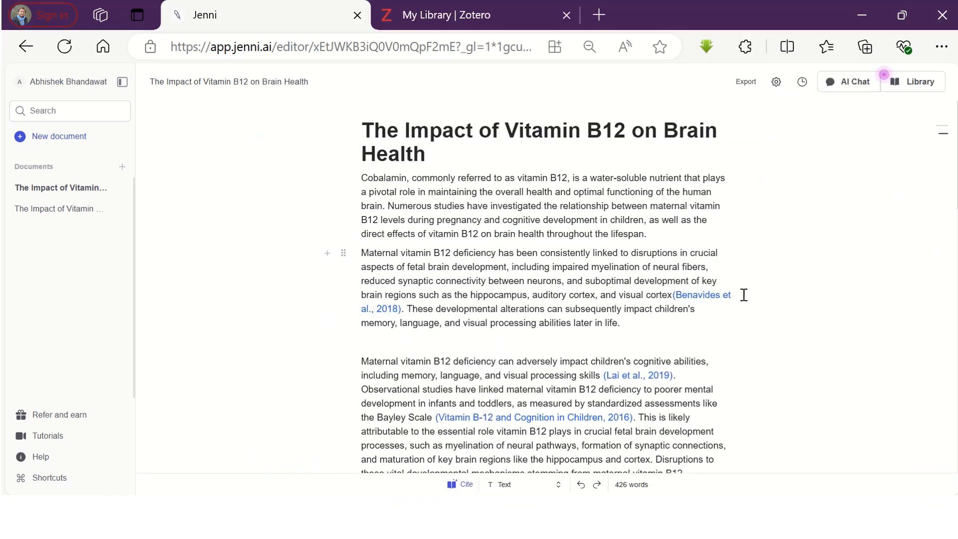
- From the library's Collections add-sources menu, choose Import BibTeX
left_click(920, 81)
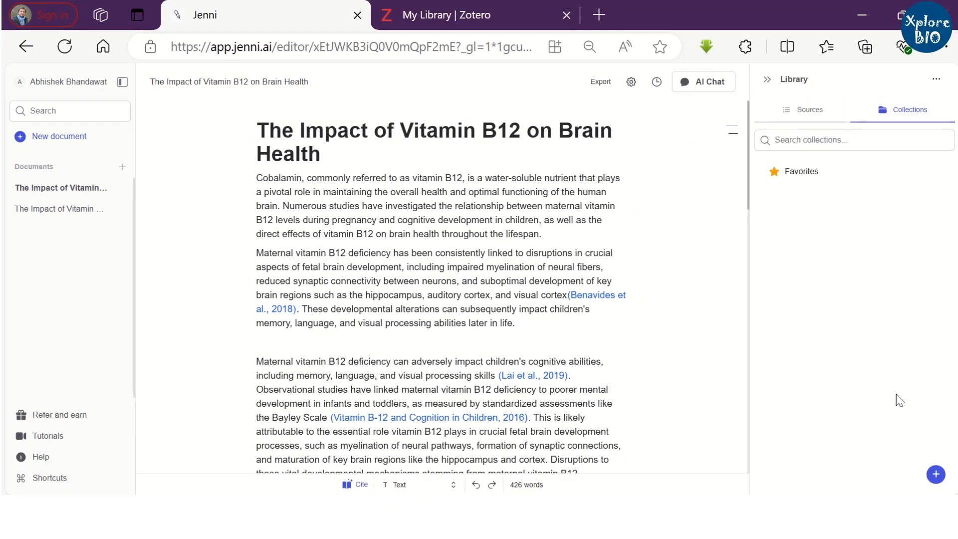
left_click(935, 476)
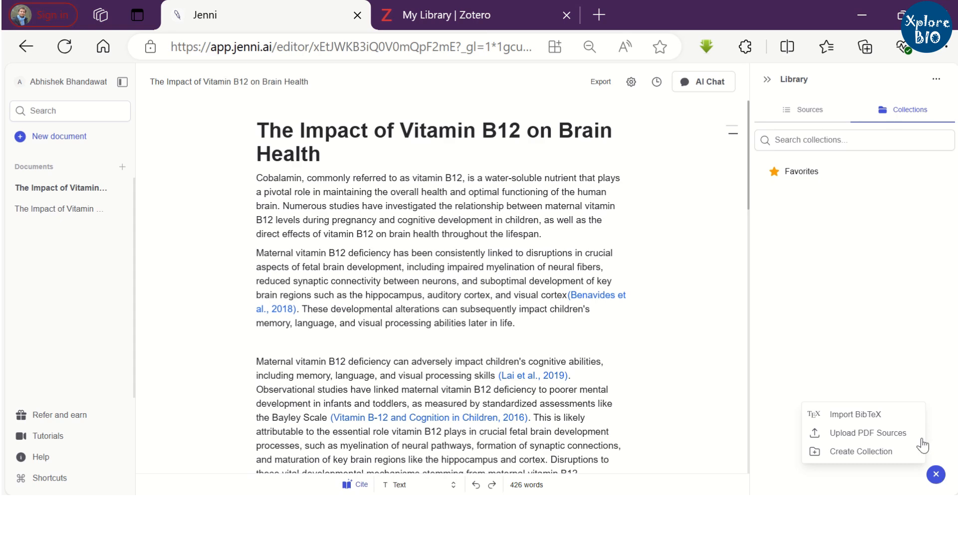
mouse_move(856, 414)
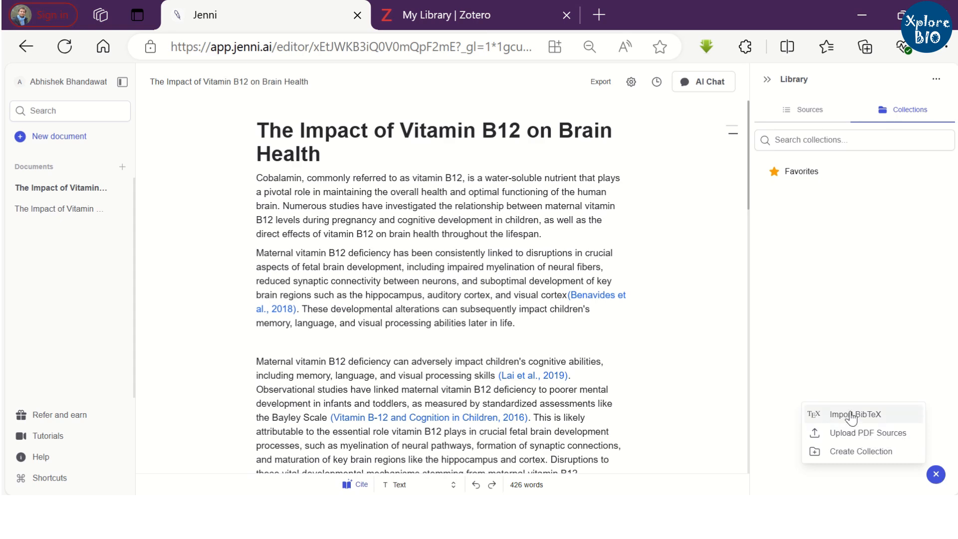
mouse_move(892, 418)
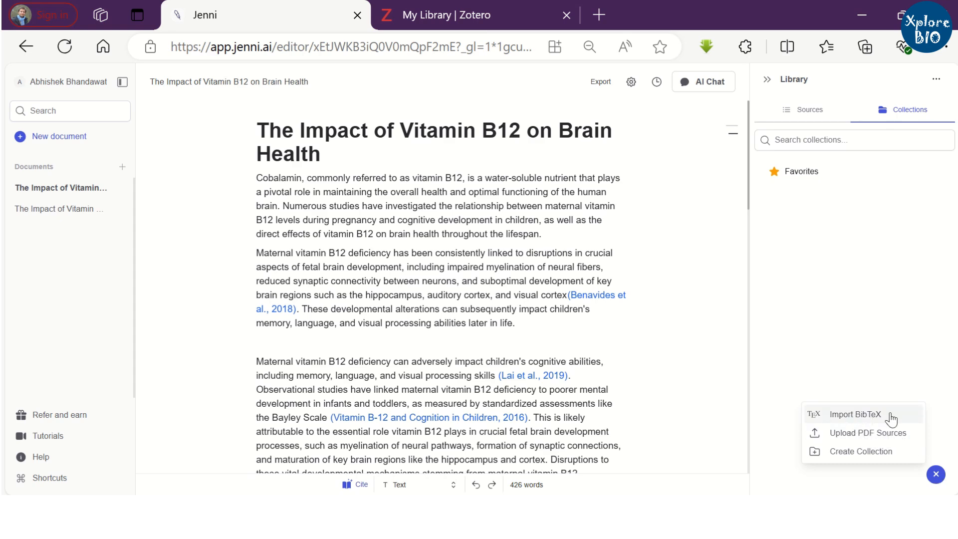
left_click(453, 15)
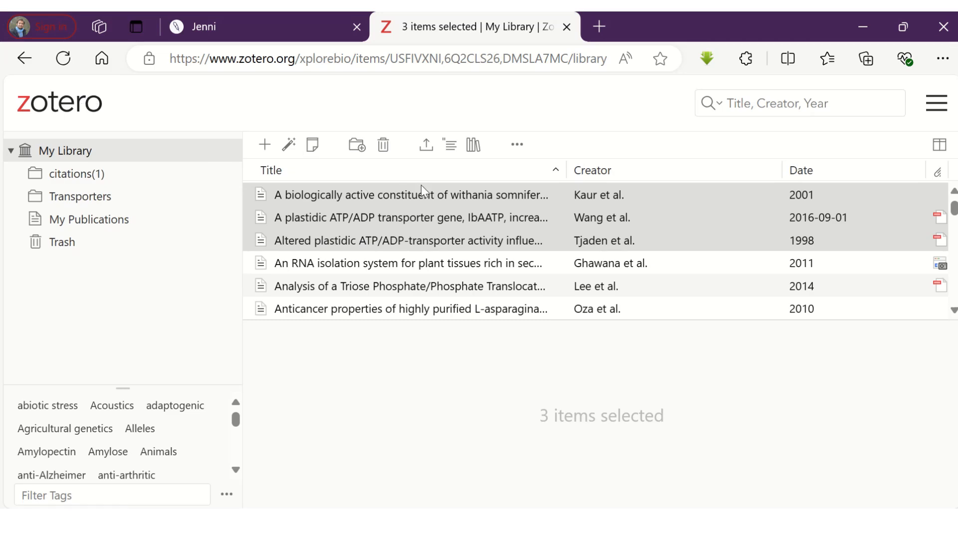
- Select twelve Zotero items and export them as BibTeX, downloading export-data.bib
left_click(409, 195)
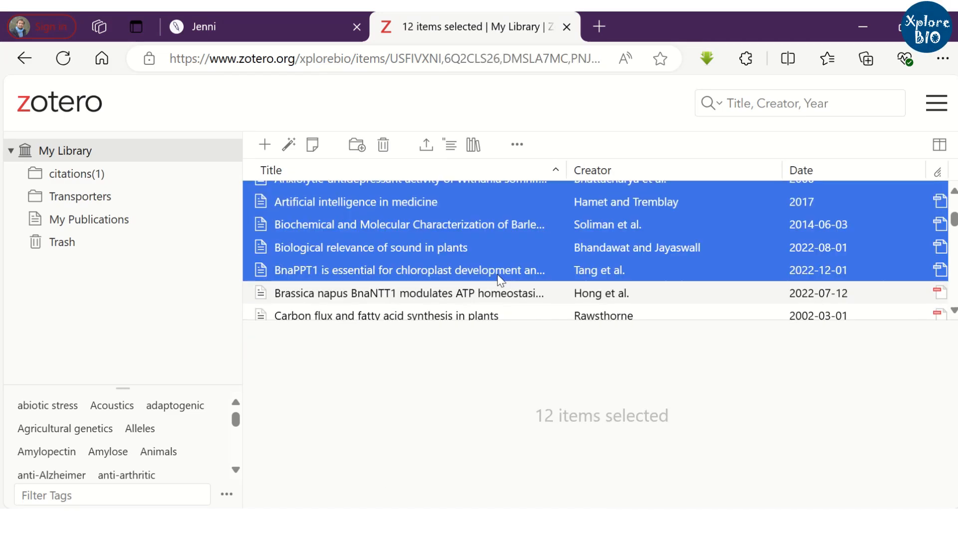
left_click(425, 145)
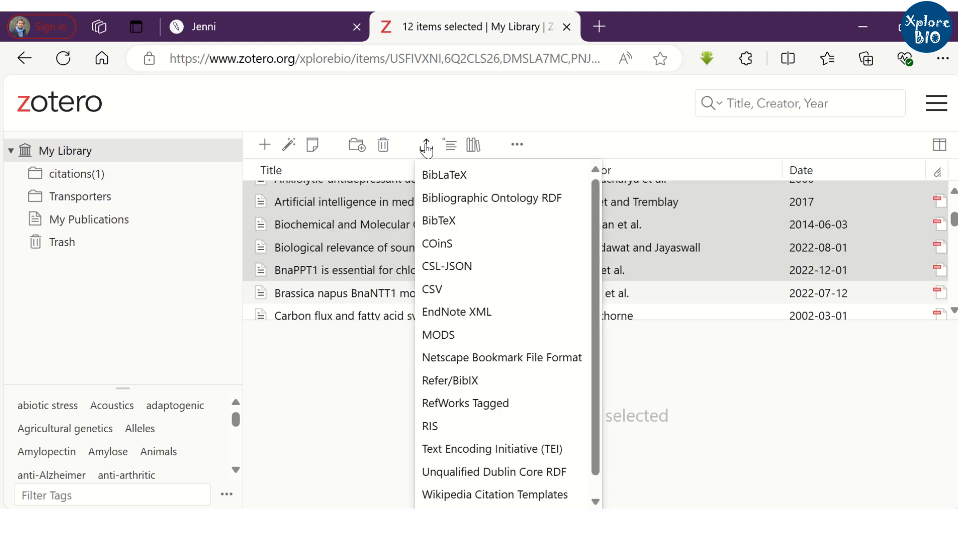
mouse_move(476, 222)
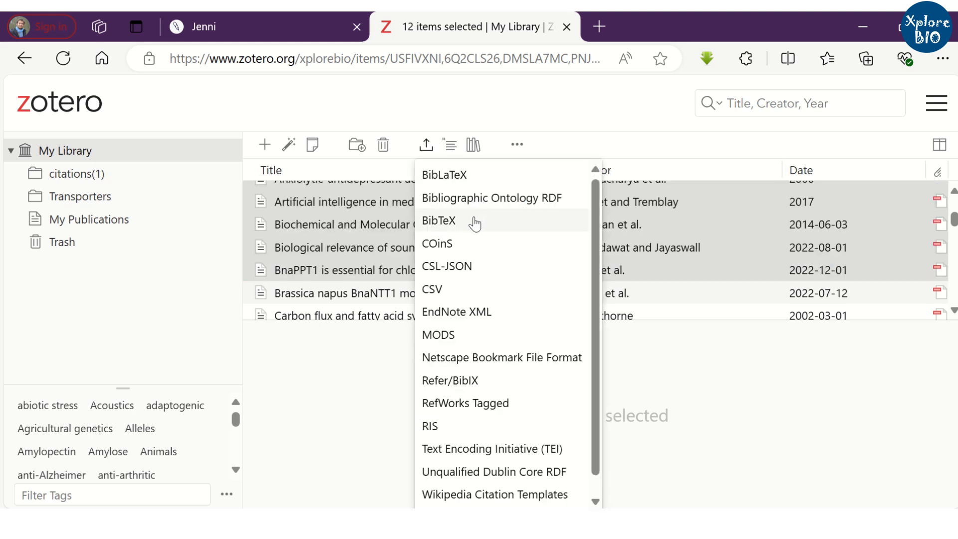
scroll("down", 3)
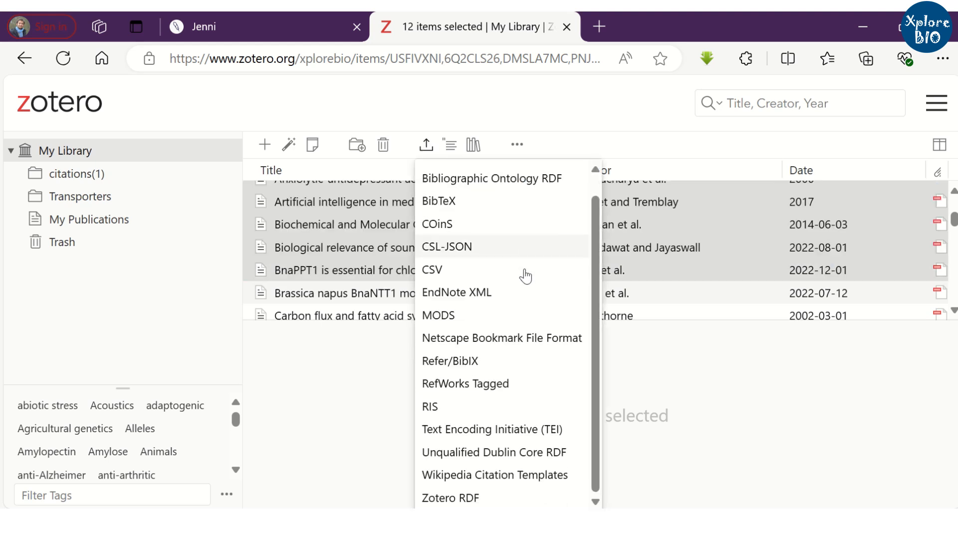
scroll("up", 3)
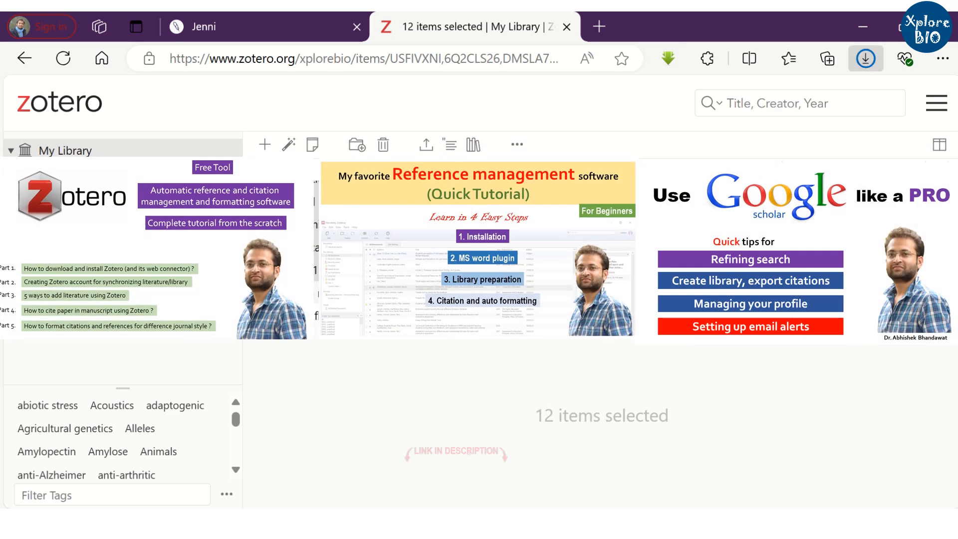
left_click(866, 59)
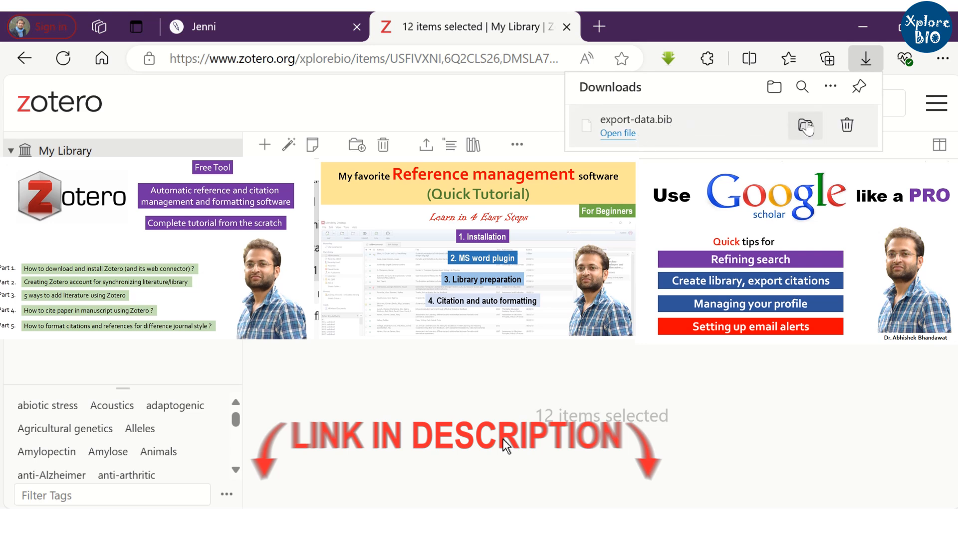
- Upload export-data.bib in Jenni's Import via BibTeX dialog and import it to the library
left_click(202, 27)
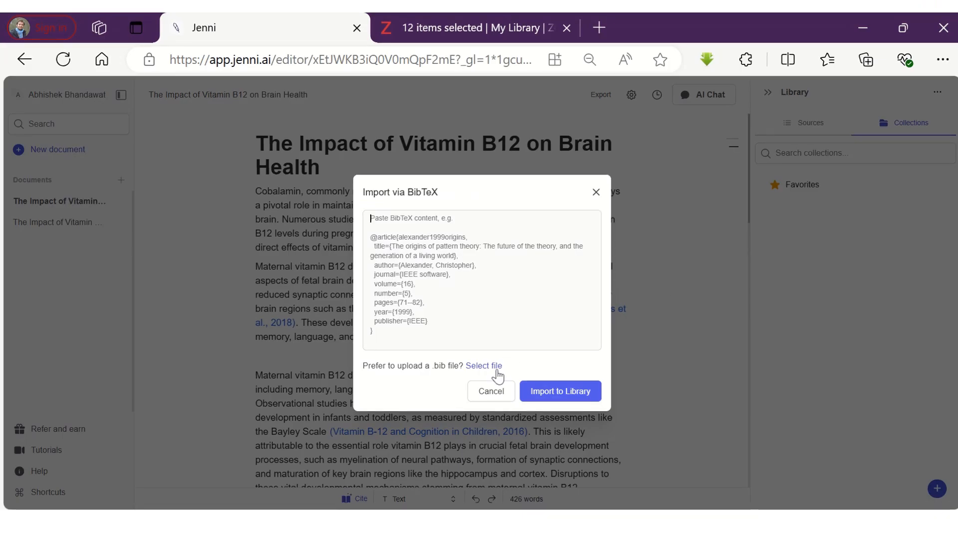
left_click(483, 366)
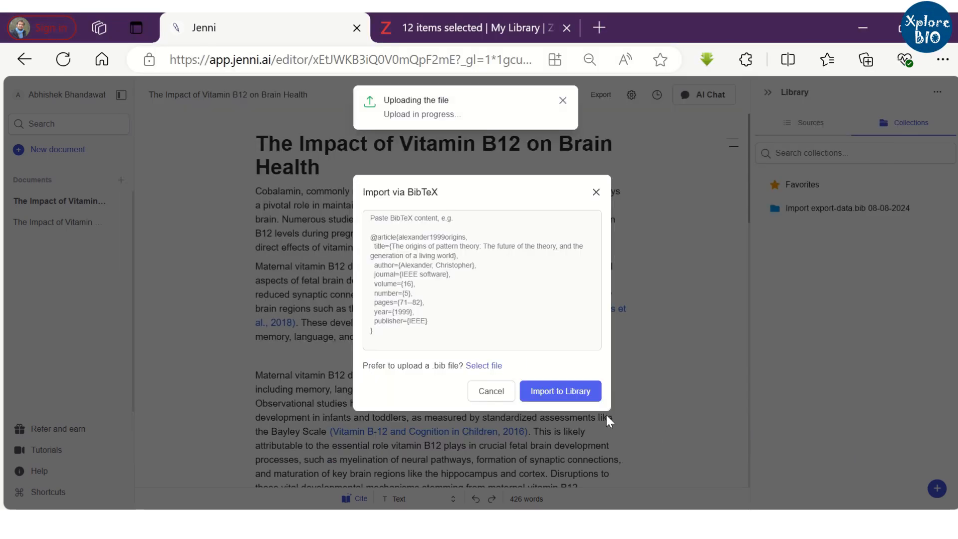
left_click(559, 391)
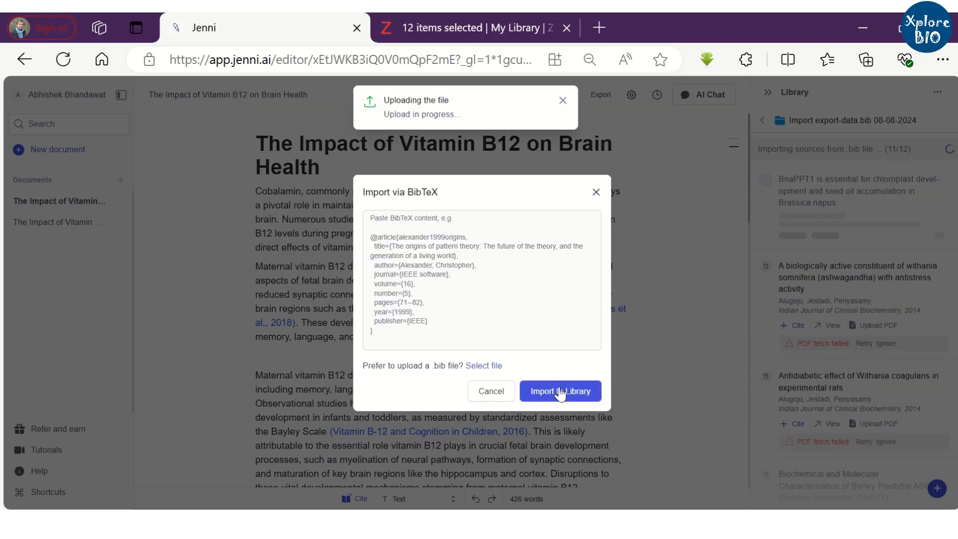
left_click(559, 391)
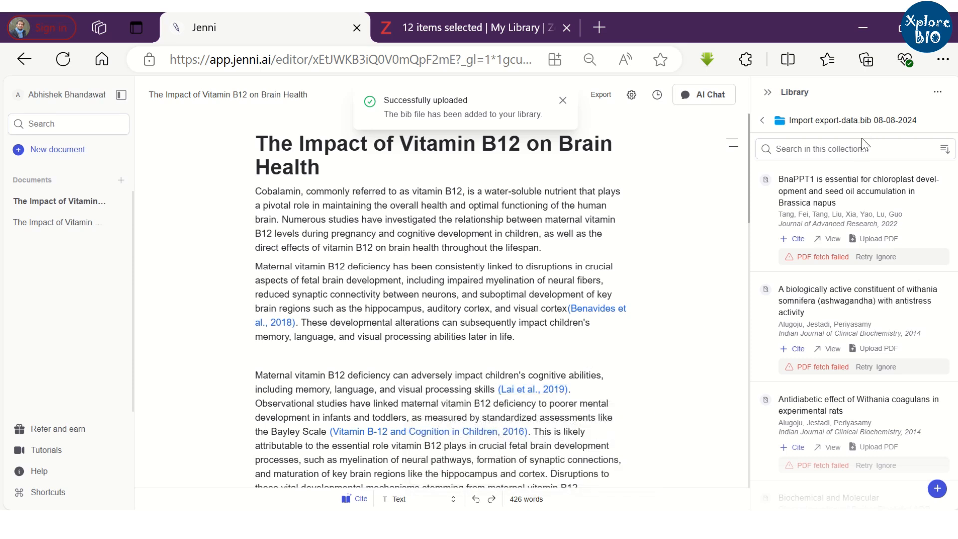
- Open the new collection and cite the BnaPPT1 chloroplast paper in the document
left_click(563, 100)
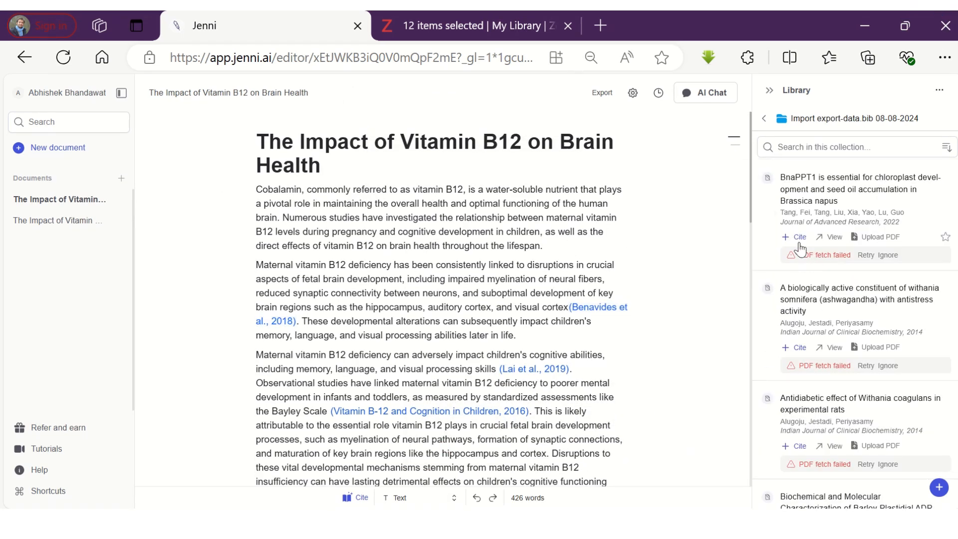
left_click(796, 238)
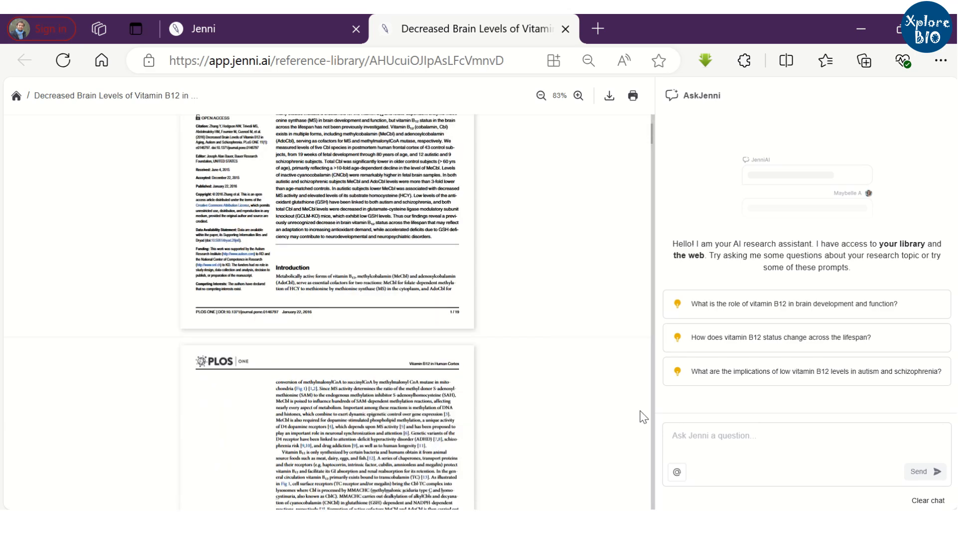
- Ask AskJenni 'How vitamin B12 analysis was performed in the paper by Zhang et all 2016' and view the section
type("How vitamin B12 analysis was performed in the paper by Zhang et all 2016?")
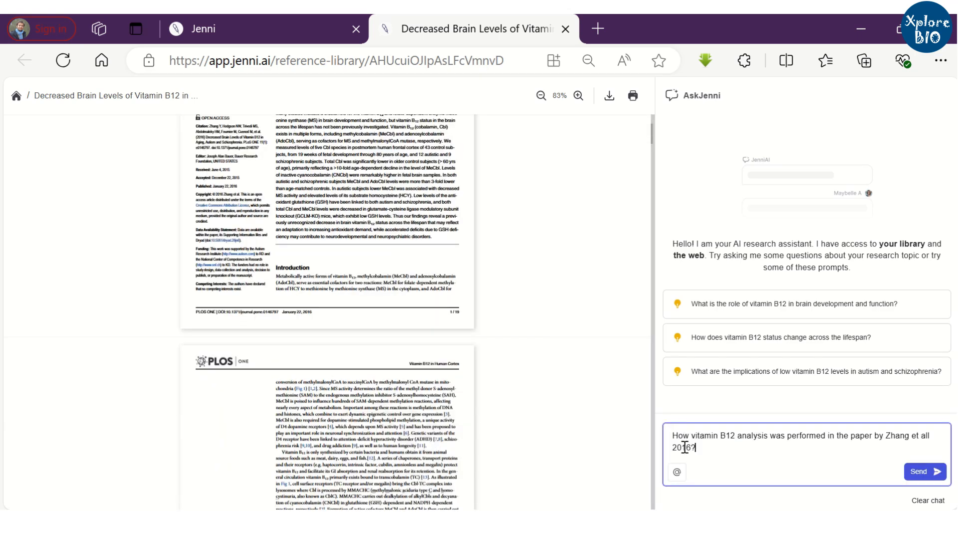
left_click(925, 471)
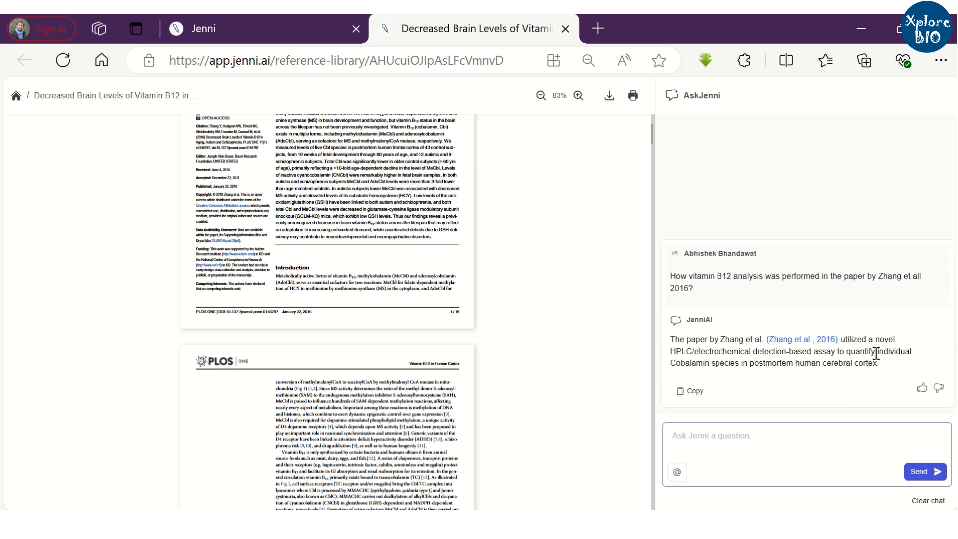
scroll("down", 3)
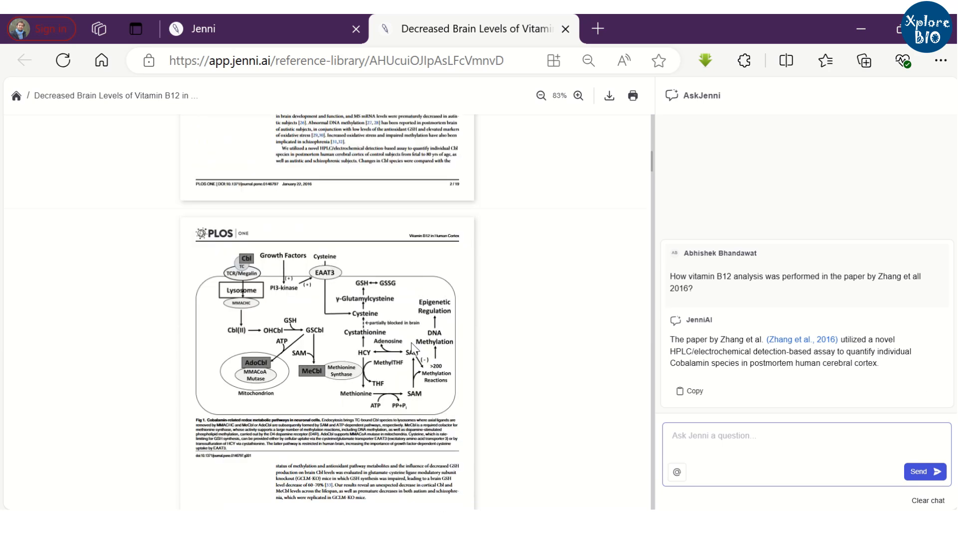
scroll("down", 3)
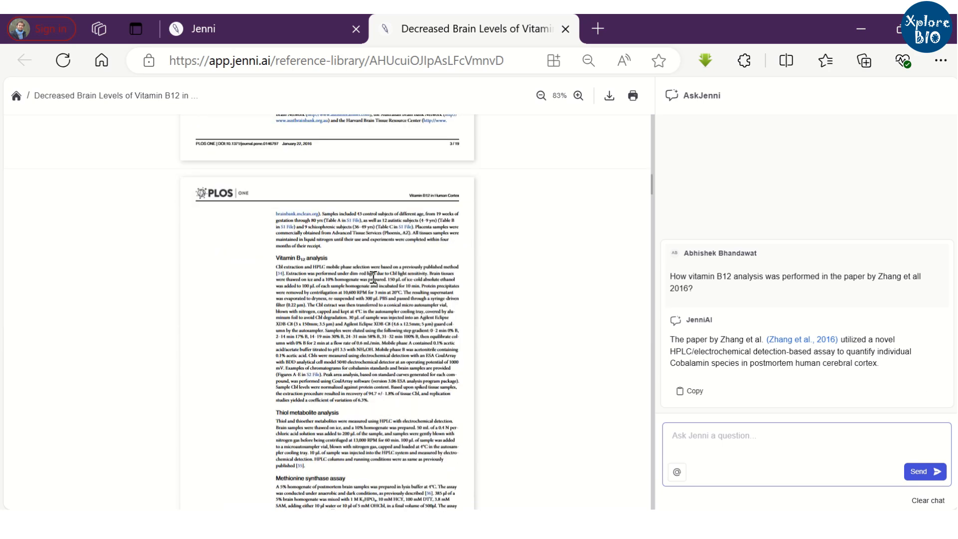
mouse_move(579, 96)
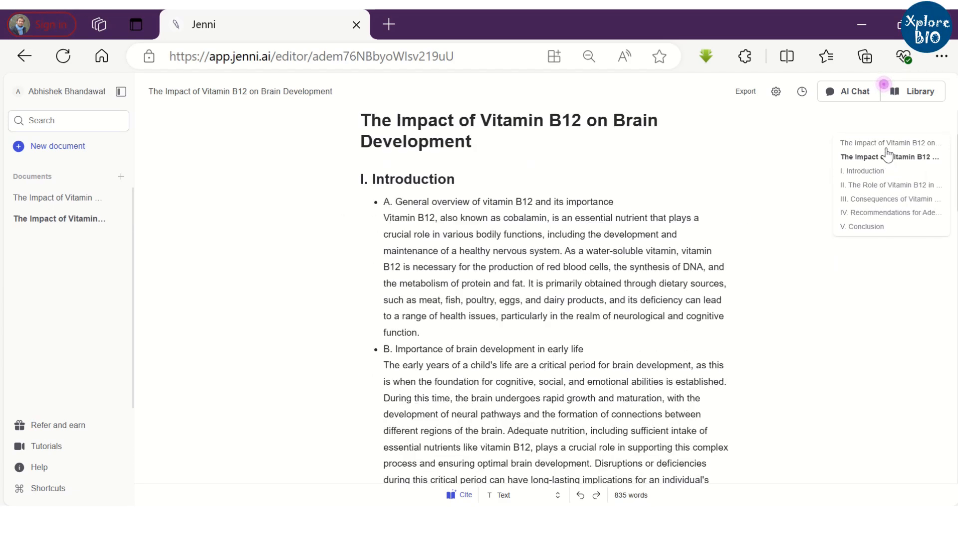
- View the LaTeX, Word, HTML and Copy export options, then dismiss the inline AI suggestion
left_click(745, 91)
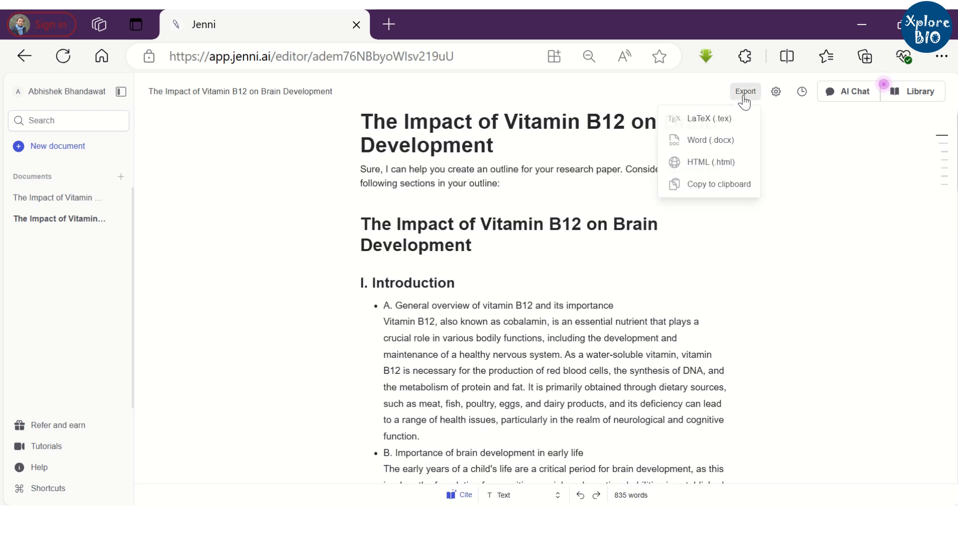
mouse_move(717, 121)
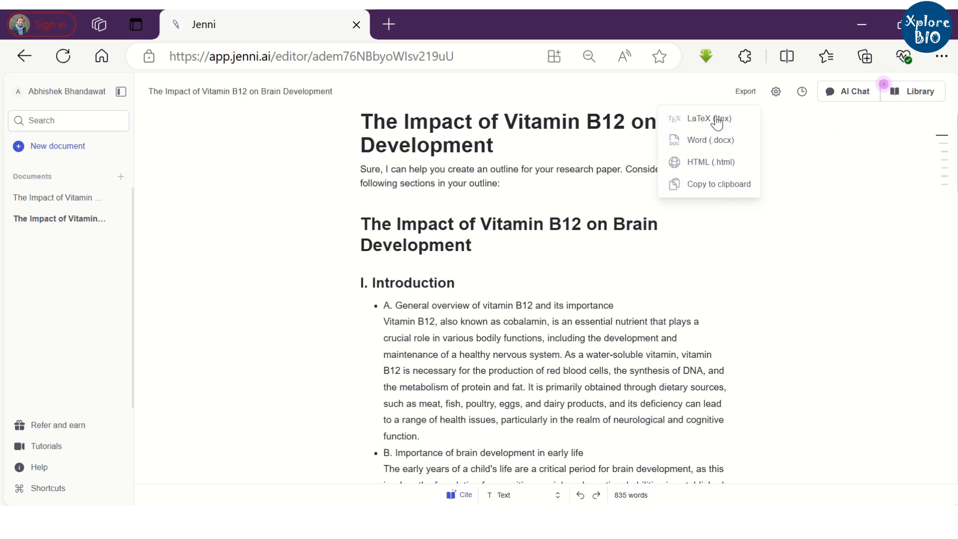
mouse_move(721, 139)
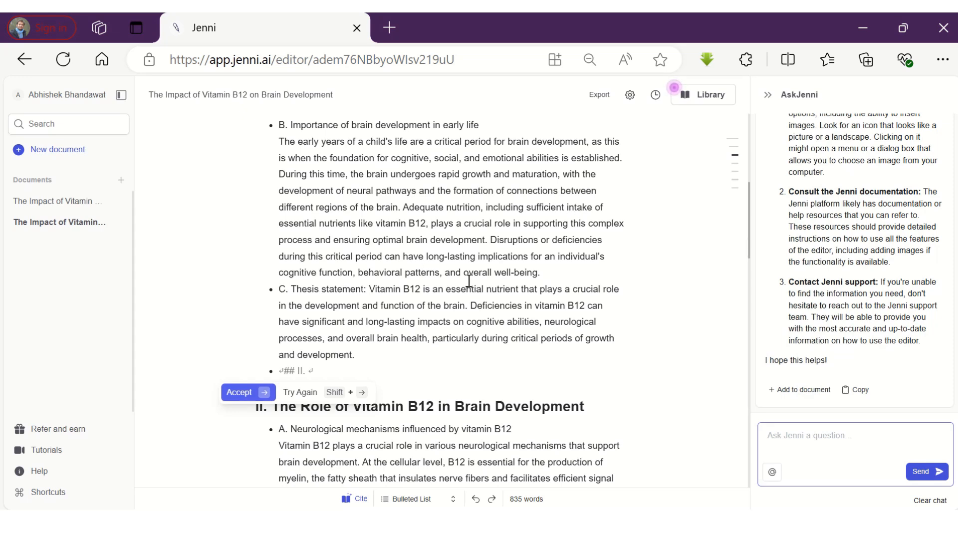
left_click(248, 391)
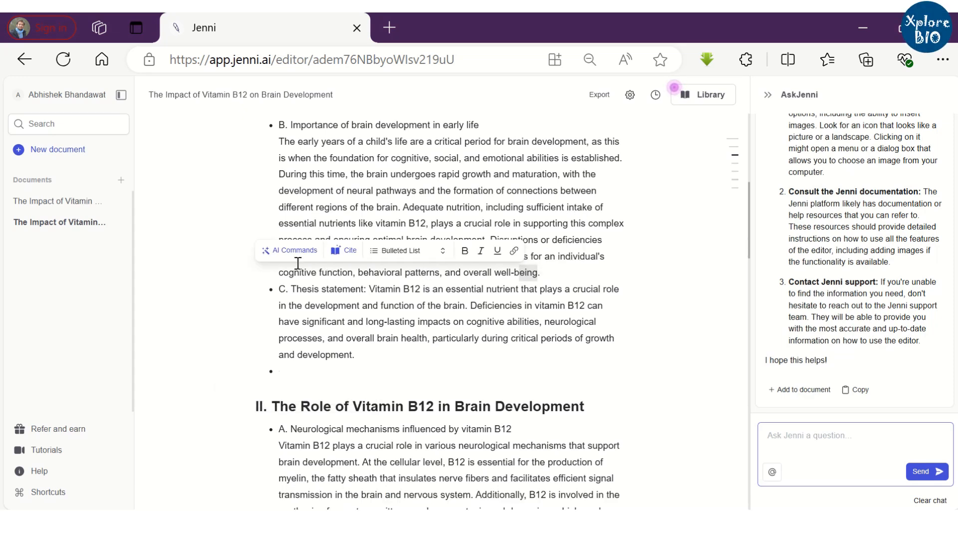
left_click(293, 250)
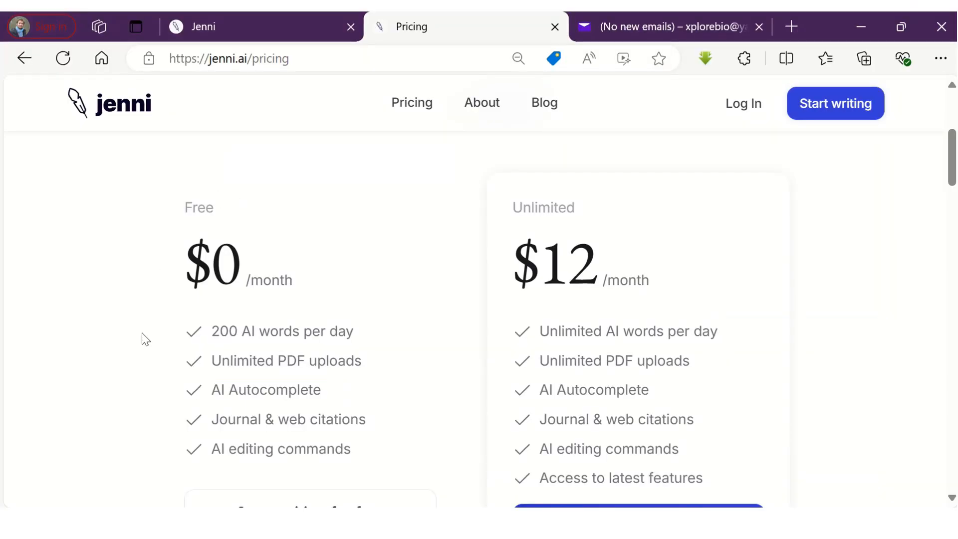
mouse_move(533, 223)
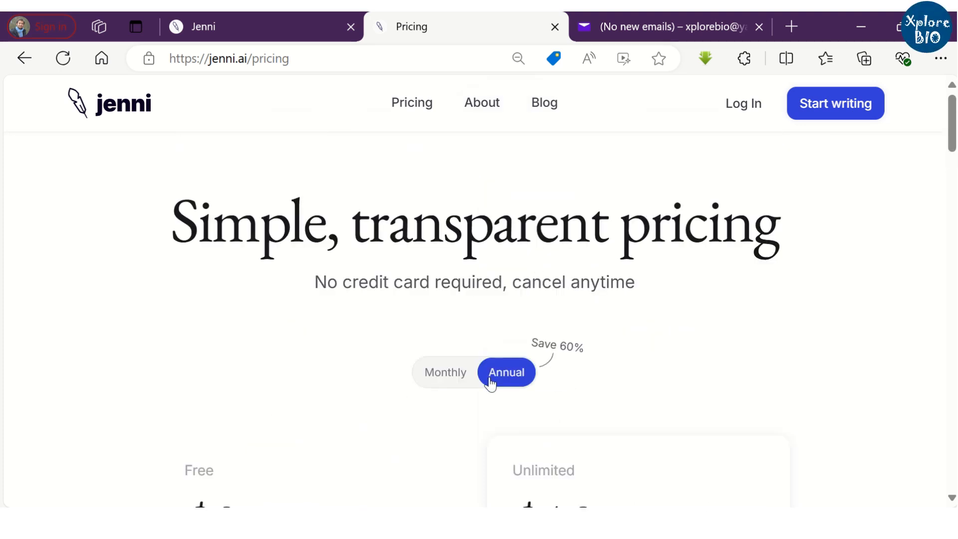
- Scroll through the Free, $12-per-month Unlimited and Team & Institutional pricing sections
scroll("down", 3)
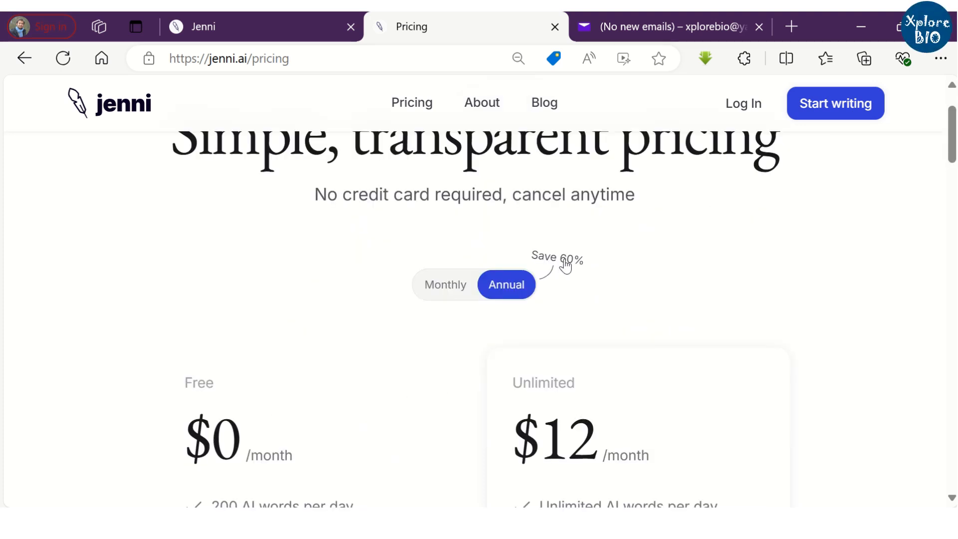
scroll("down", 3)
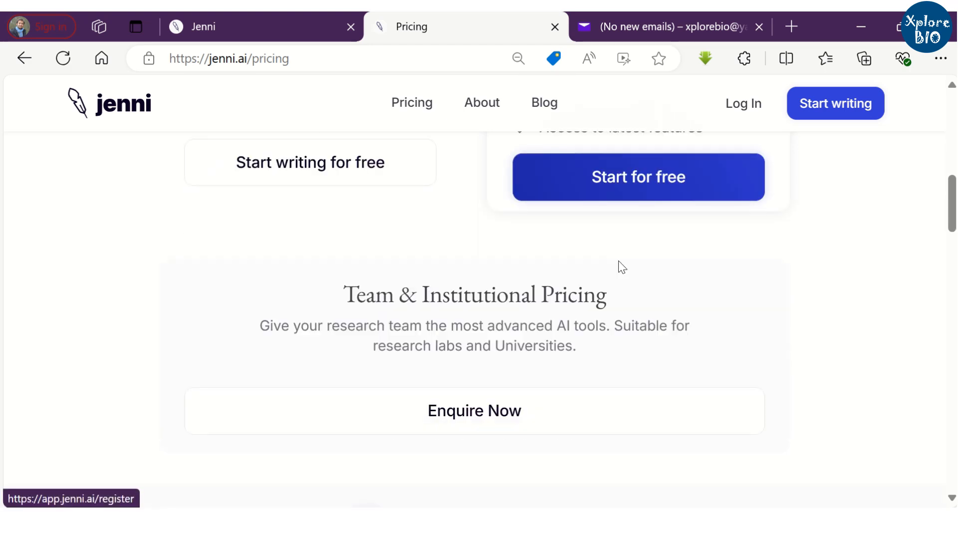
scroll("up", 3)
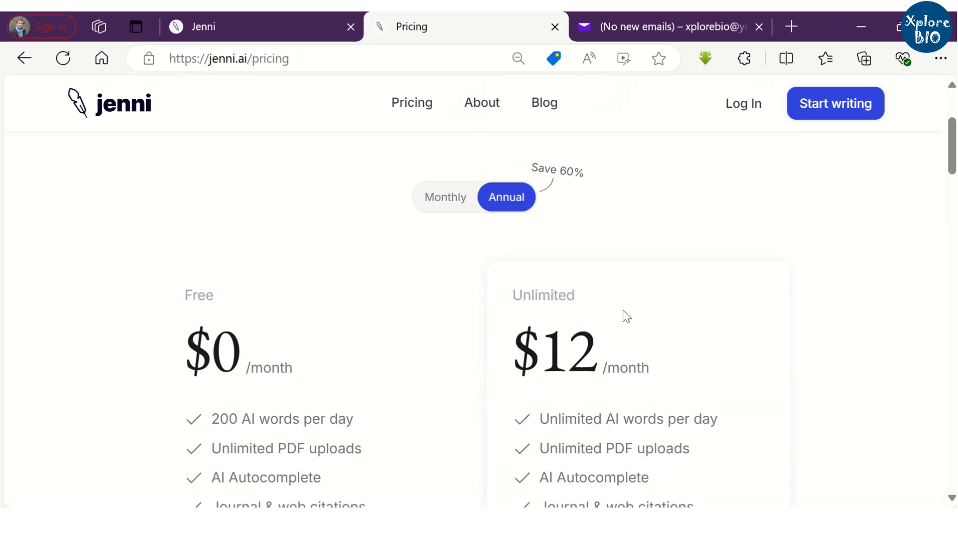
scroll("down", 3)
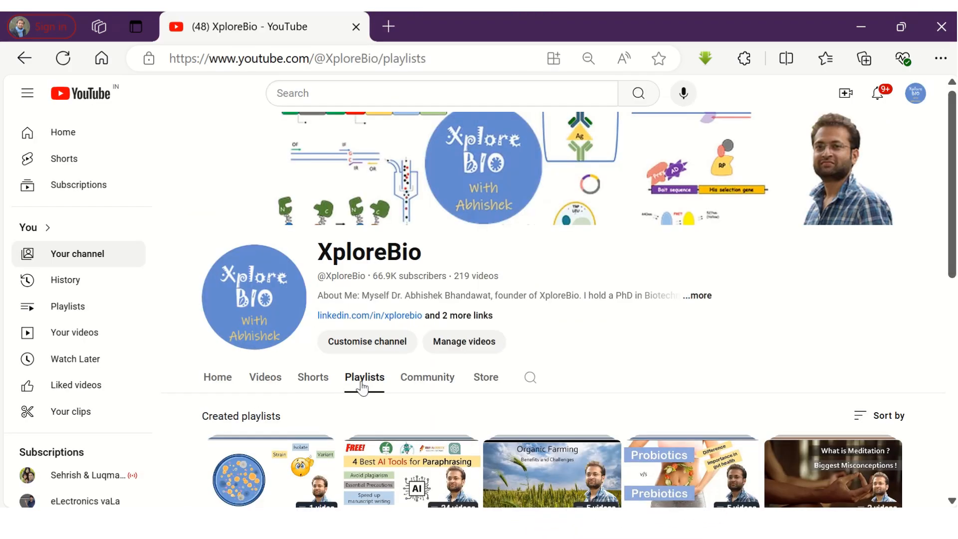
- Scroll down the XploreBio Research and Publishing playlist's 78-video list
scroll("down", 3)
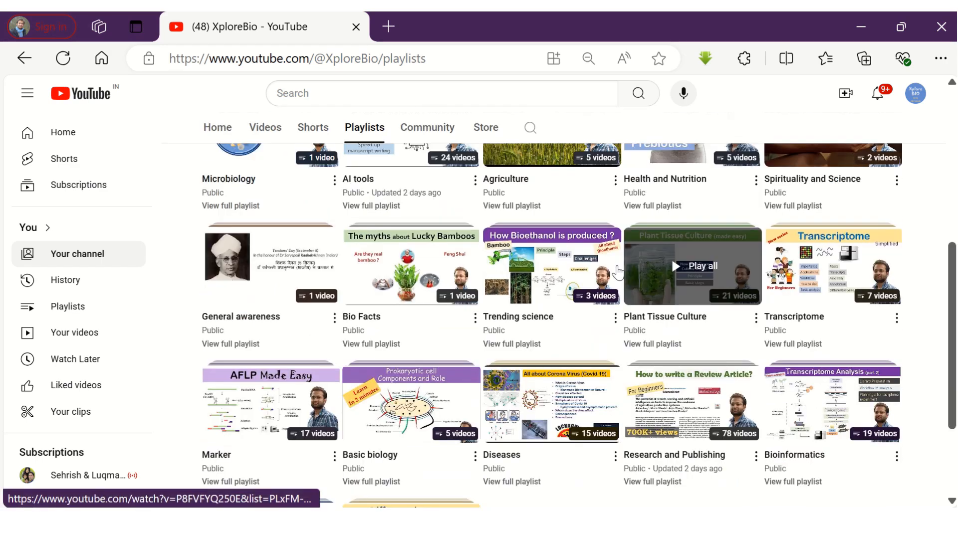
scroll("down", 3)
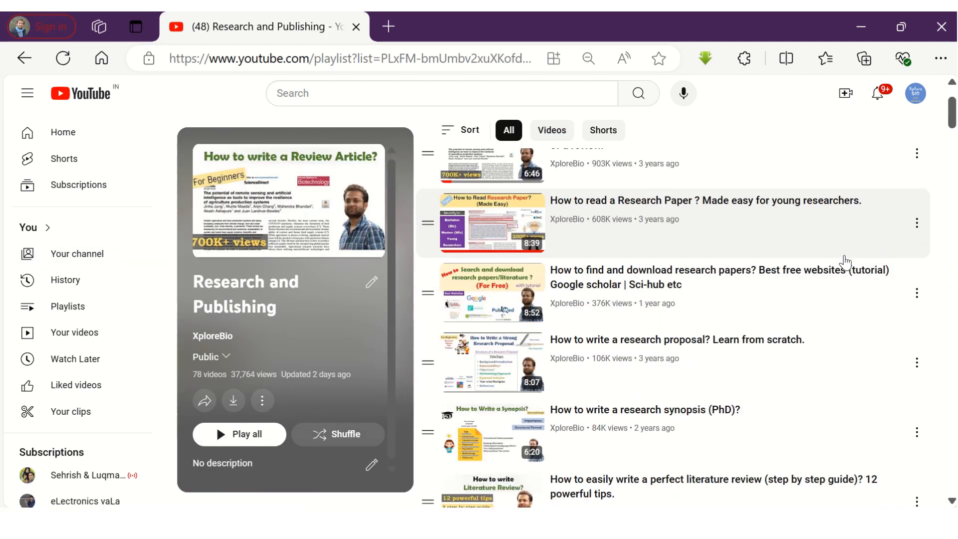
scroll("down", 3)
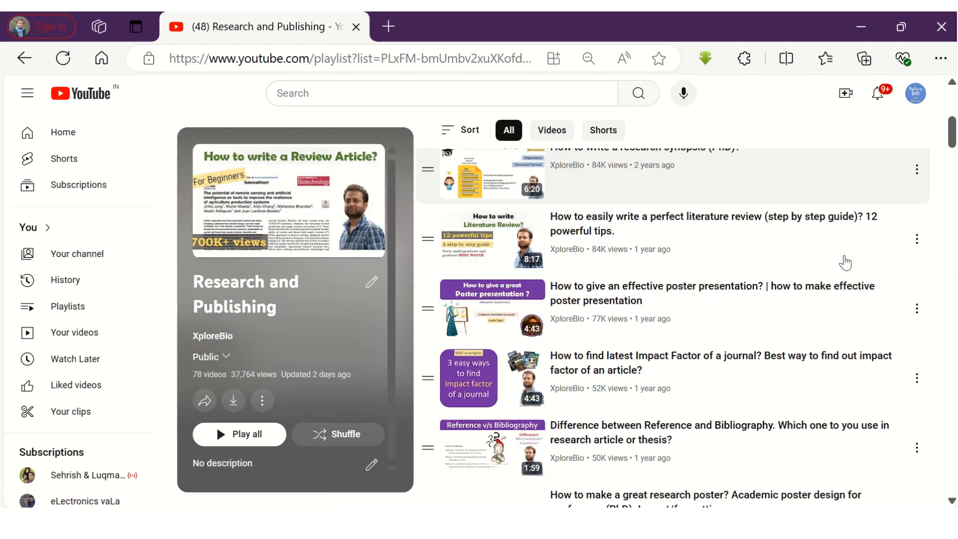
scroll("down", 3)
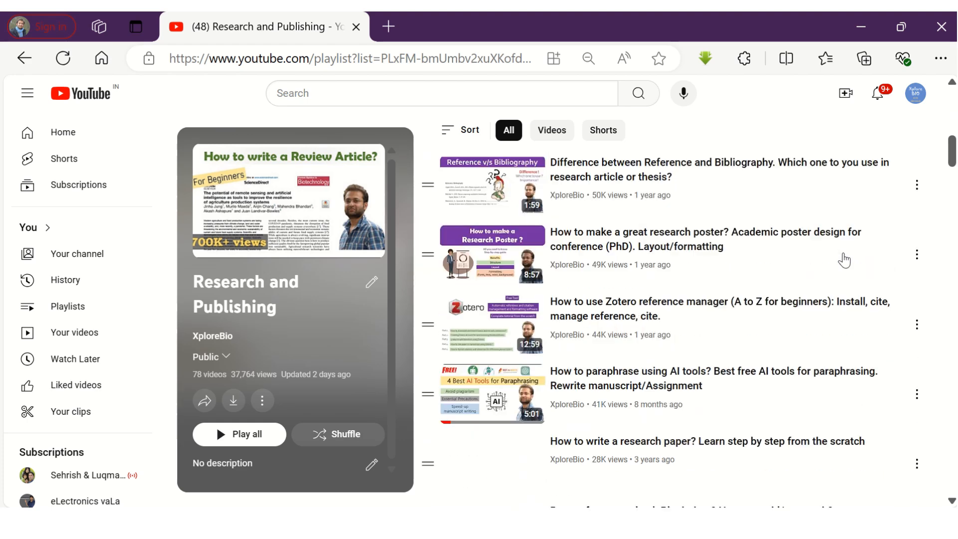
scroll("down", 3)
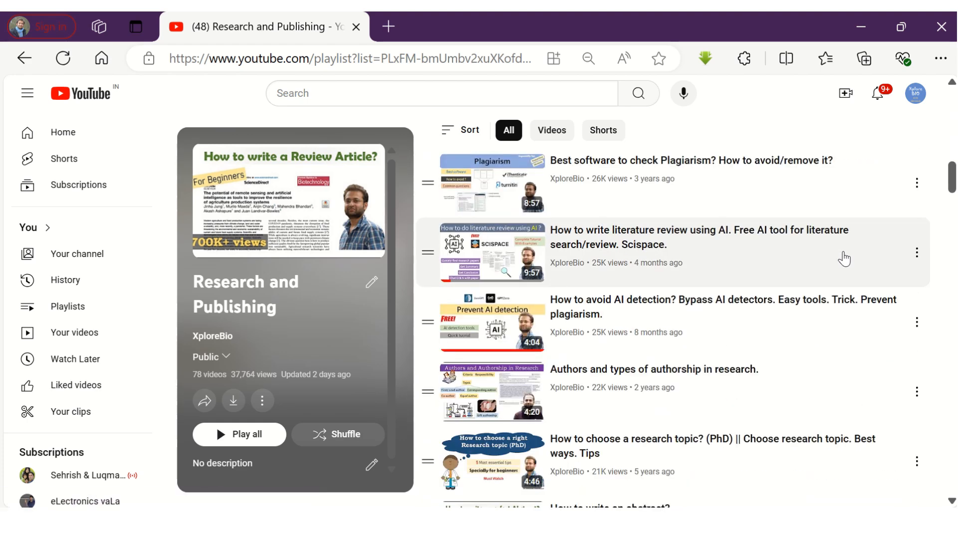
scroll("down", 3)
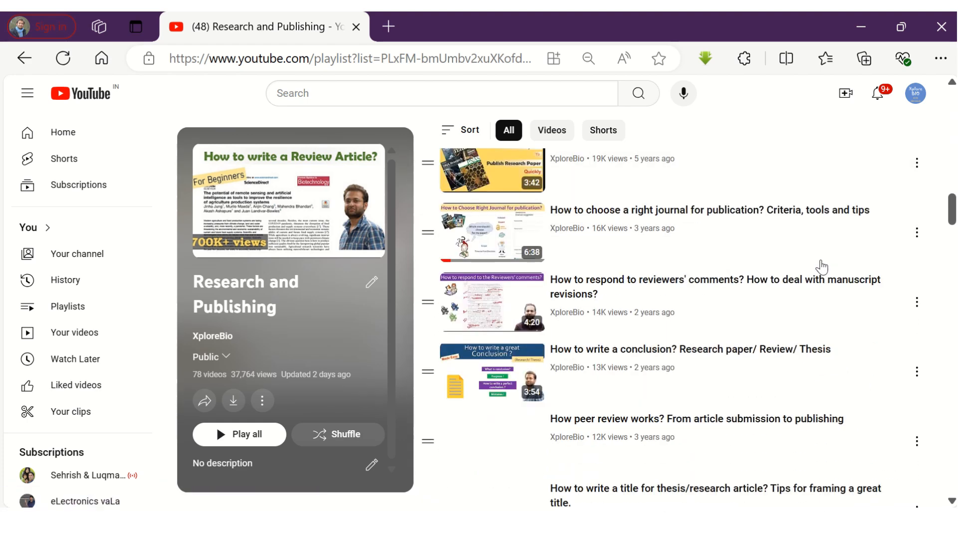
scroll("down", 3)
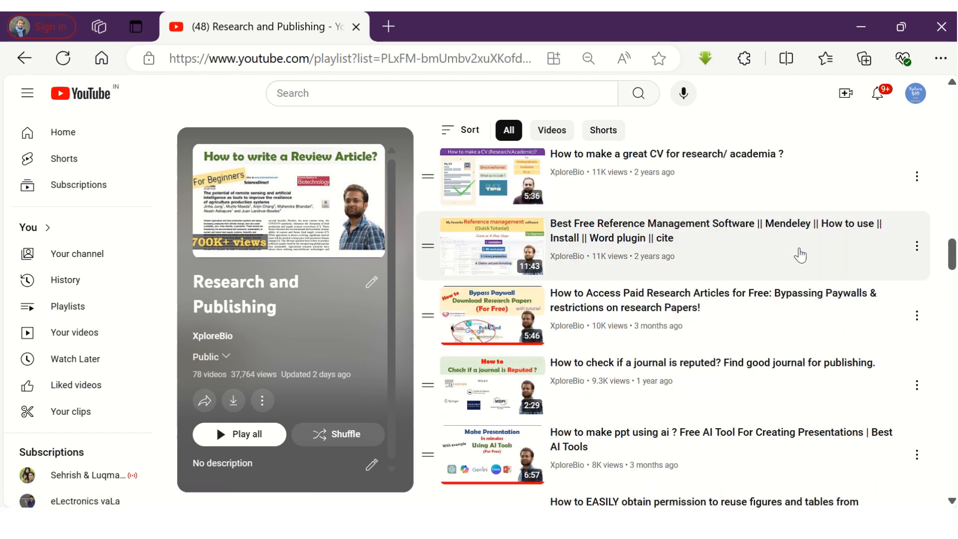
scroll("down", 3)
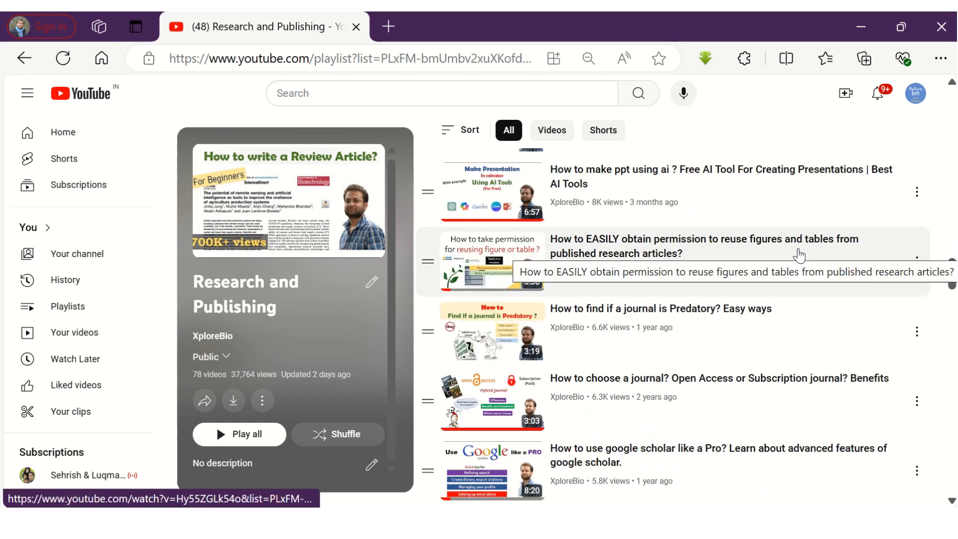
scroll("down", 3)
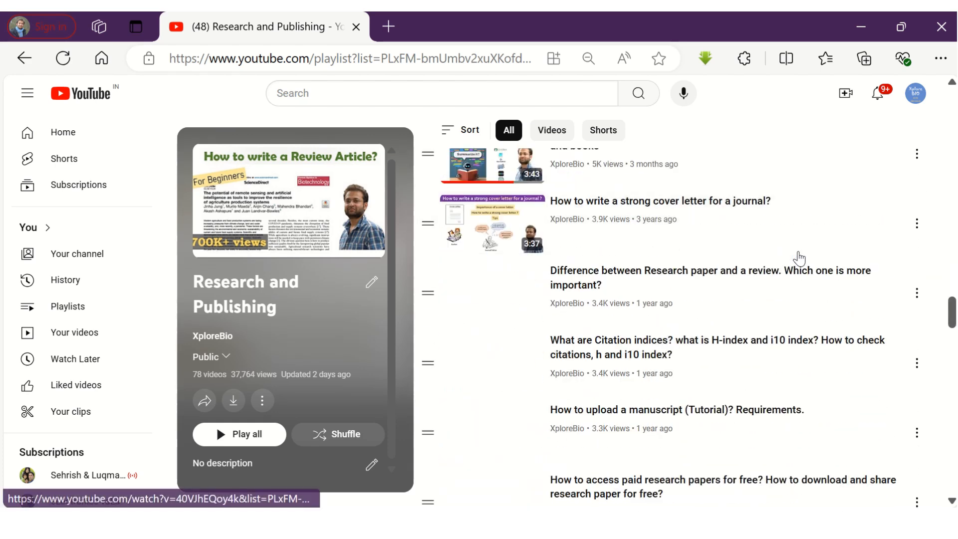
scroll("down", 3)
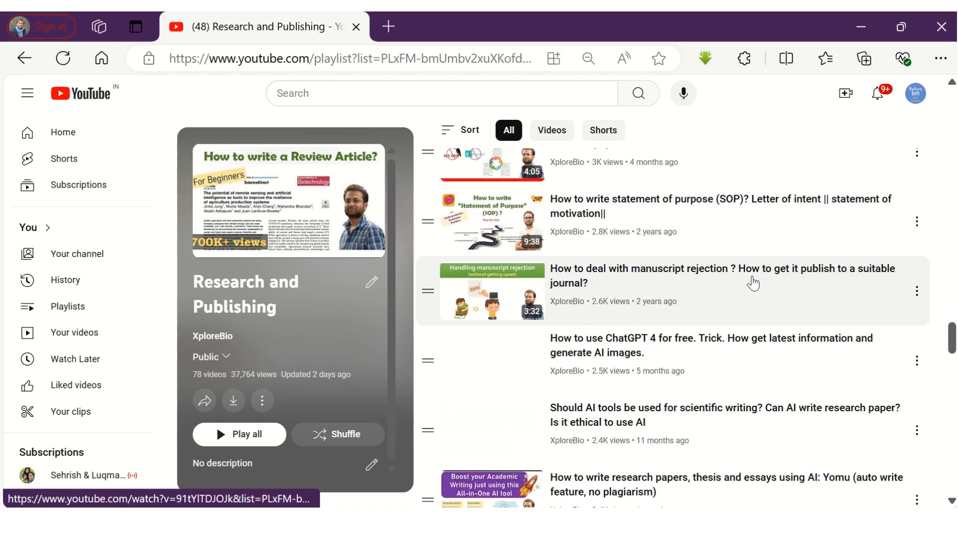